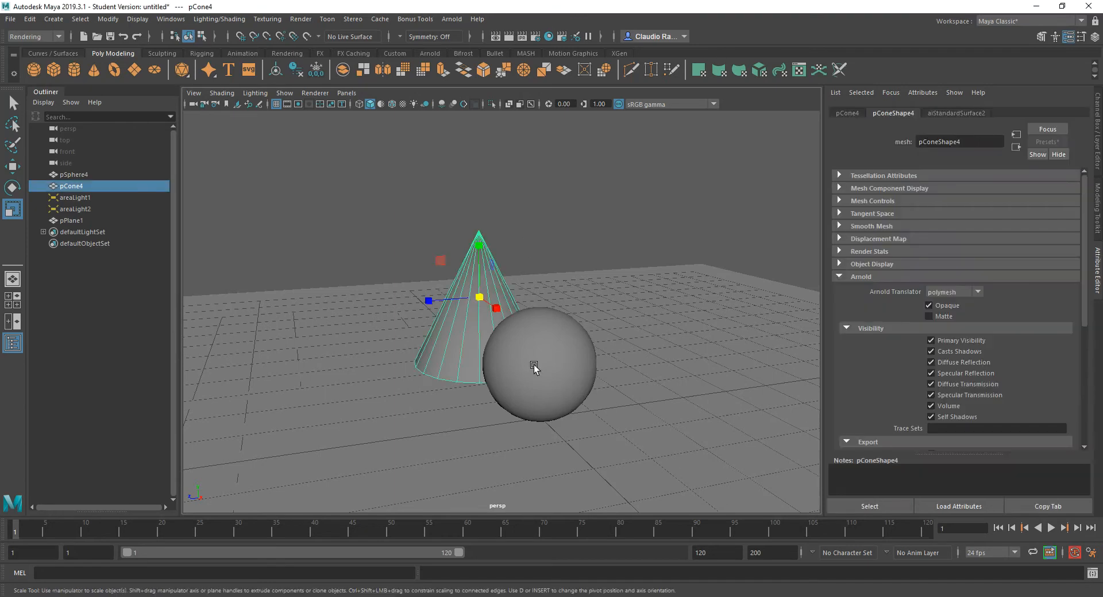
- Show the cone's aiStandardSurface2 material attributes in the Attribute Editor
click(539, 366)
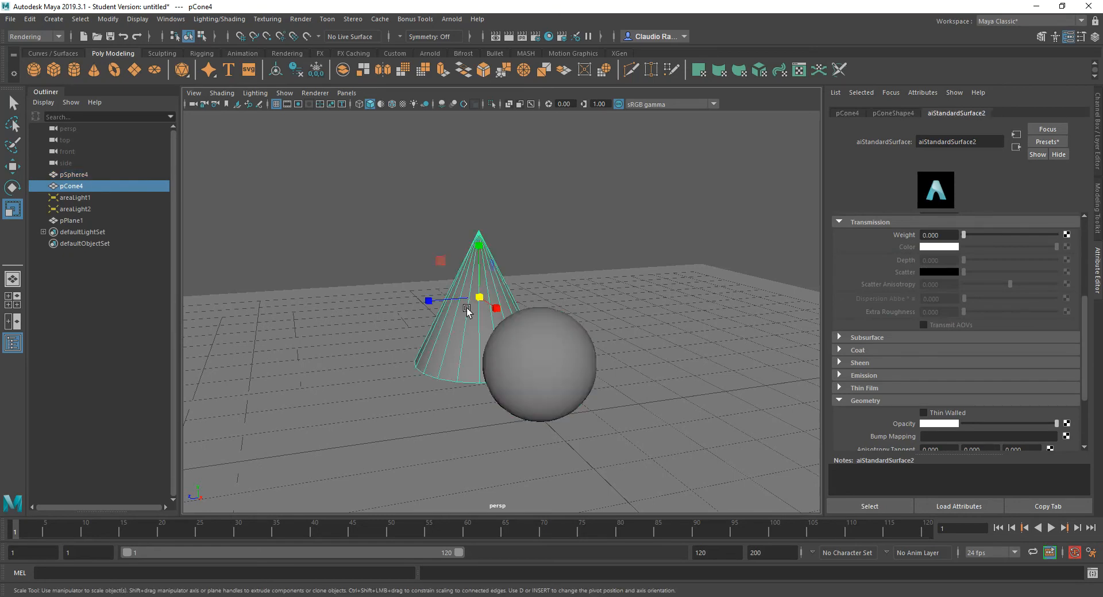
mouse_move(463, 318)
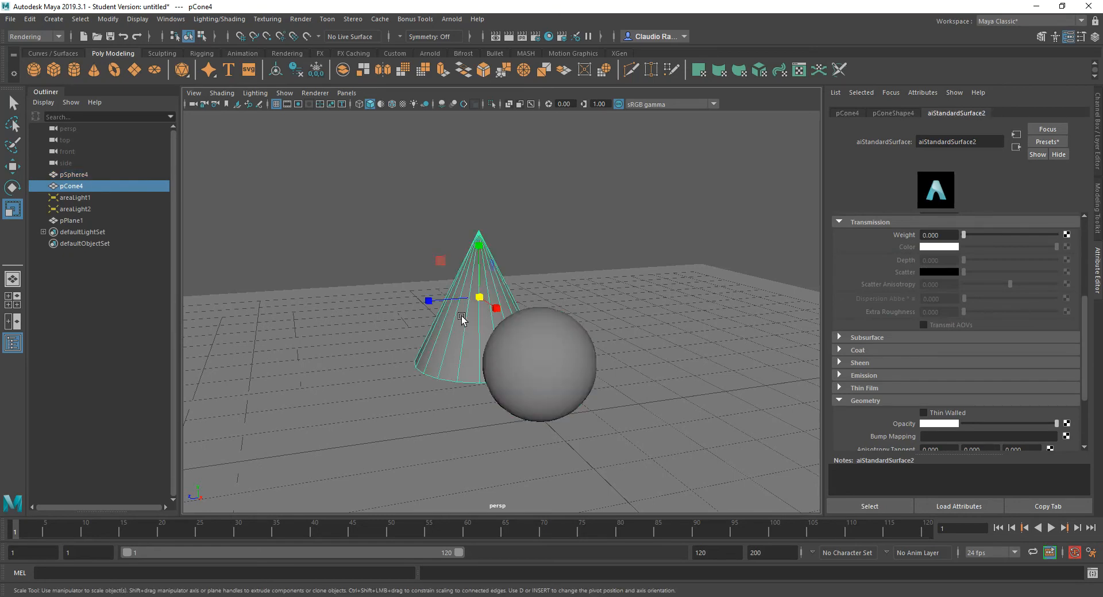
- Assign the cone a new aiStandardSurface material and start renaming it 'Mar'
right_click(461, 315)
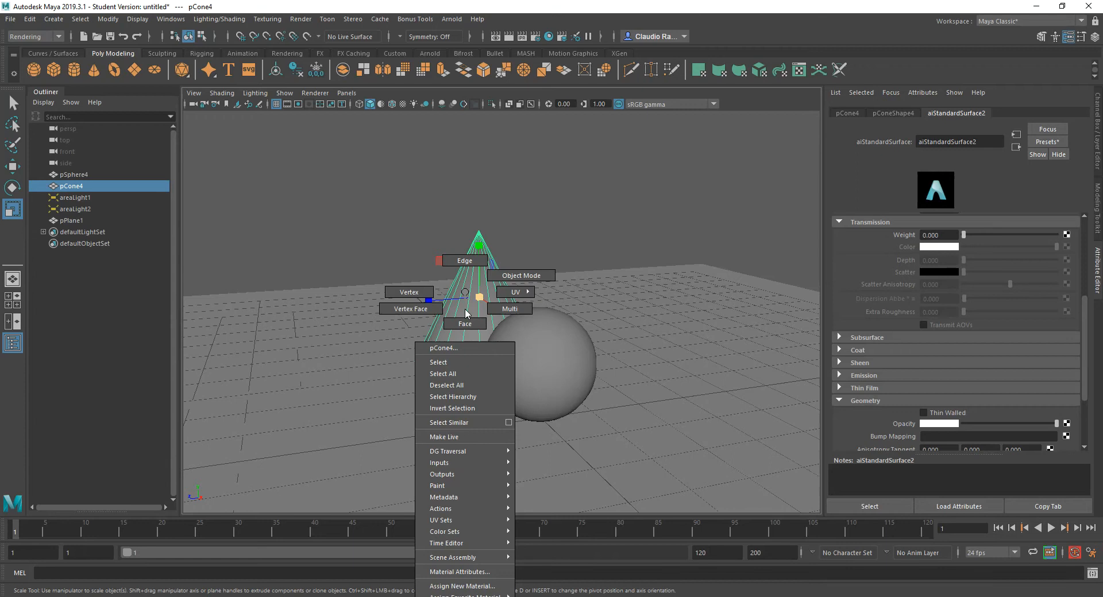
click(462, 585)
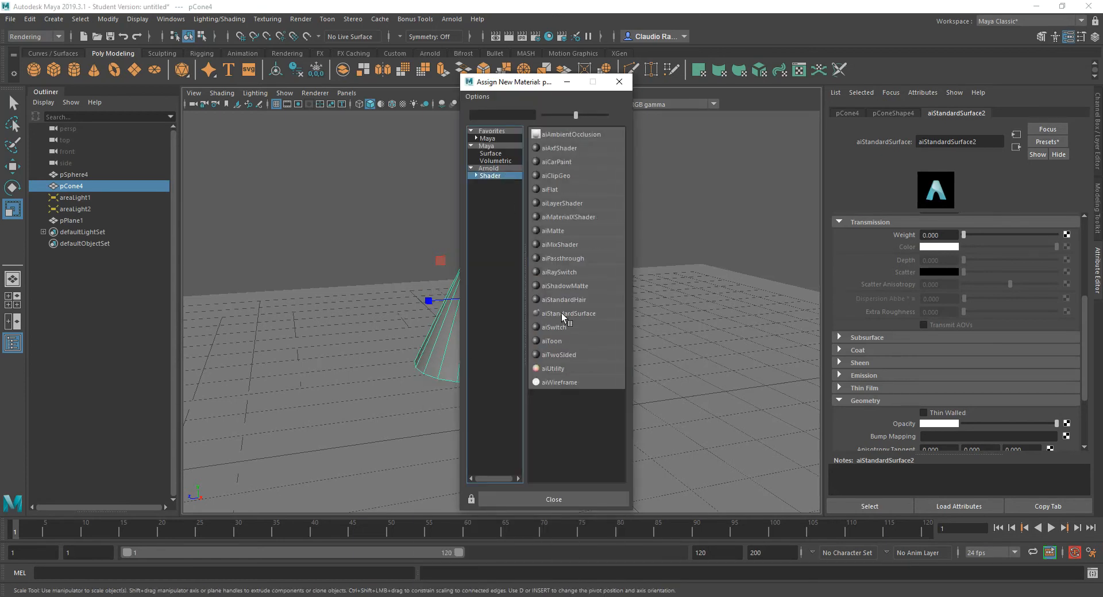
click(566, 313)
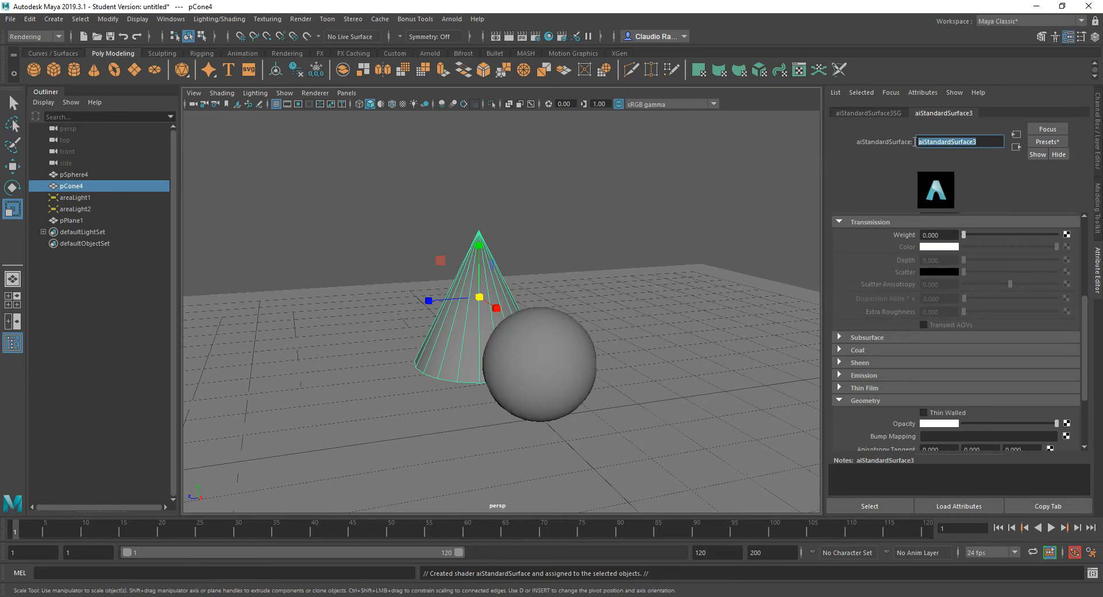
text(MAt)
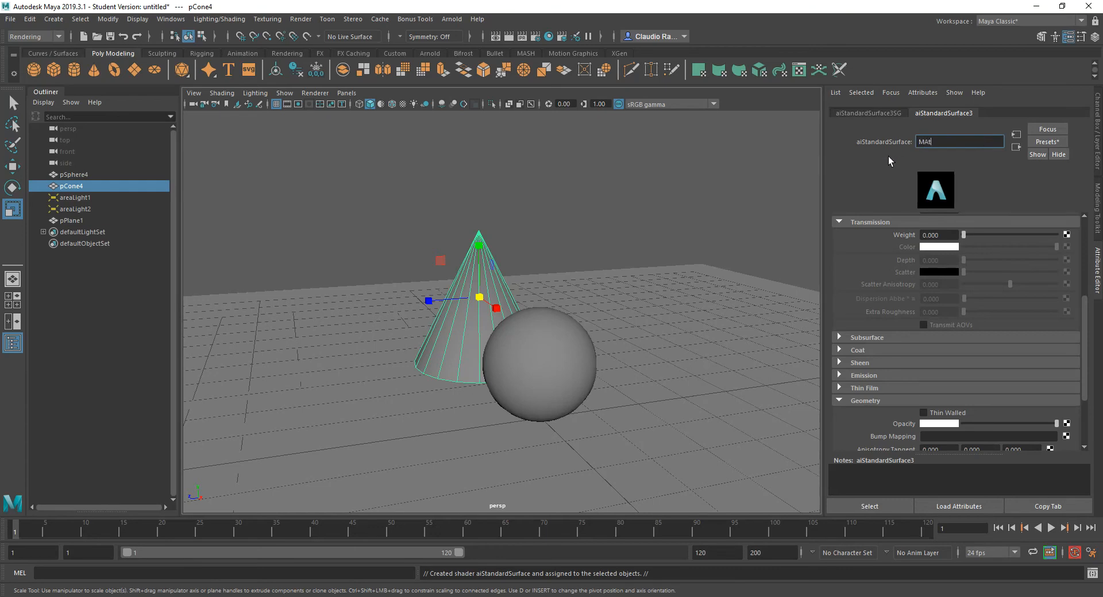
text(Mar)
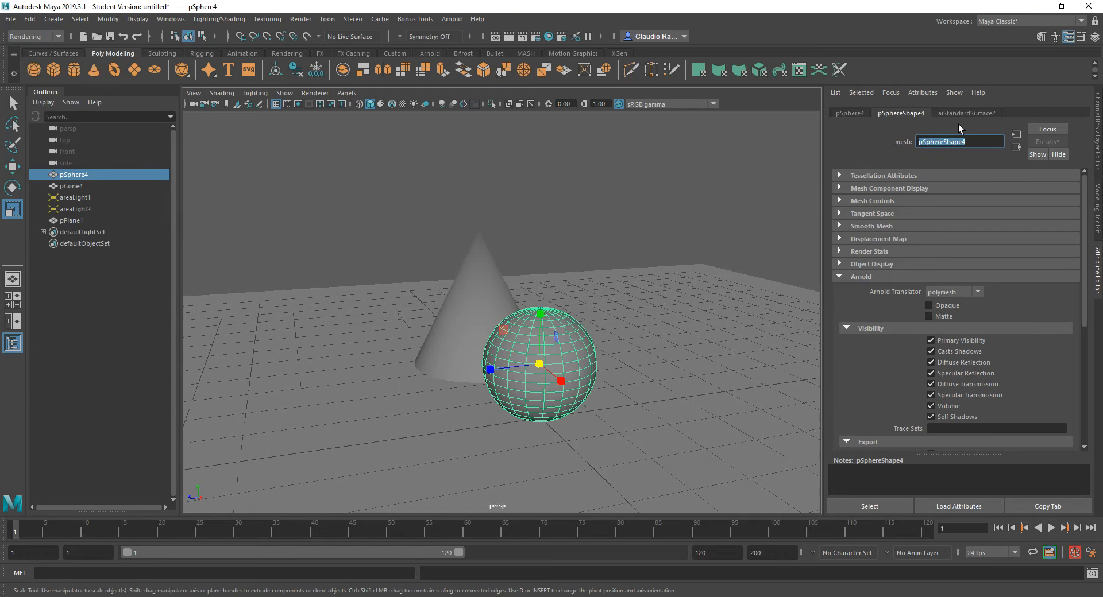
- Open the sphere's aiStandardSurface2 tab and rename the material with the 'Mat_' prefix
click(966, 113)
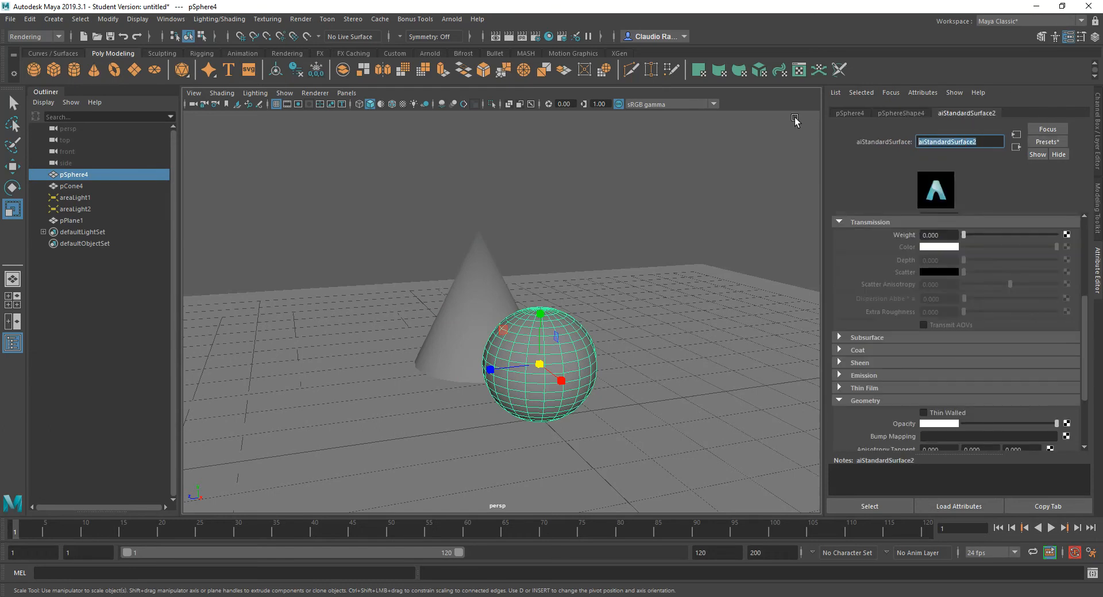
text(Mat_3)
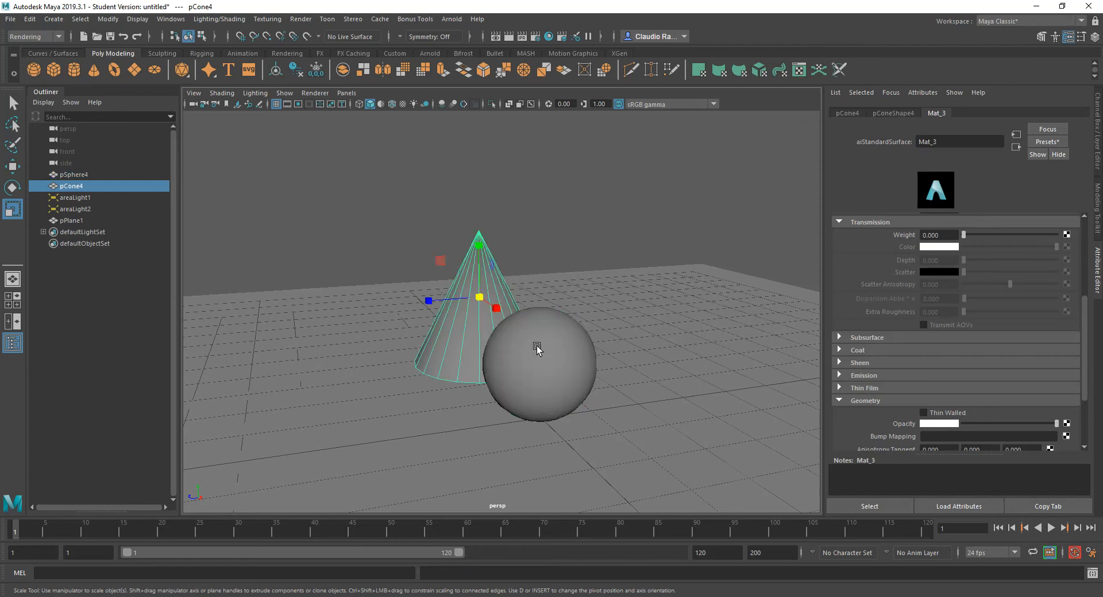
- Select the cone and try Mat_3's transmission weight at full, then near zero
click(539, 349)
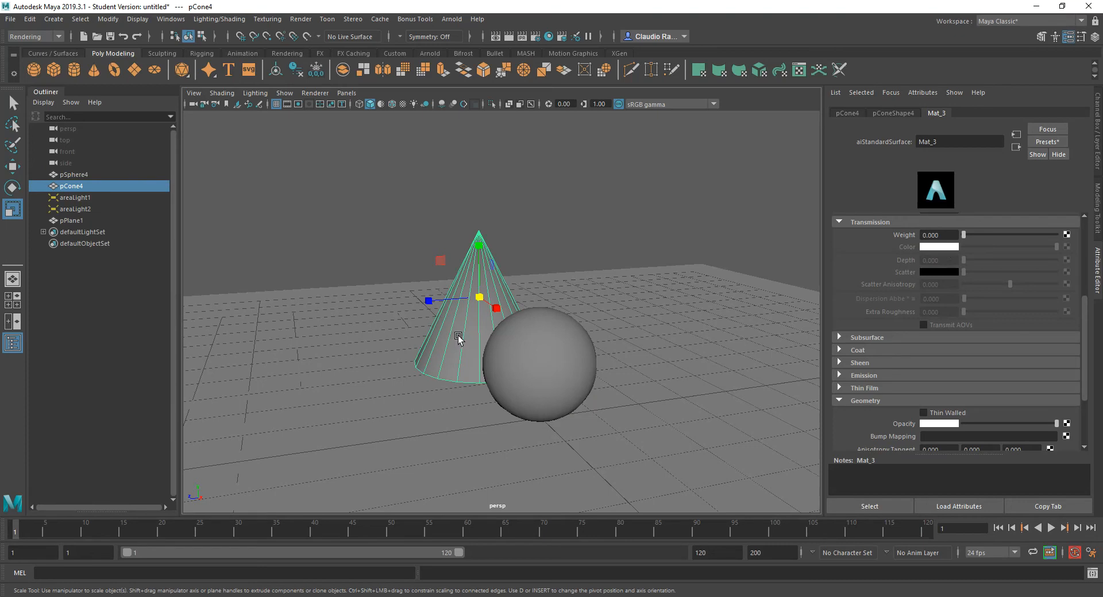
drag(965, 235, 975, 235)
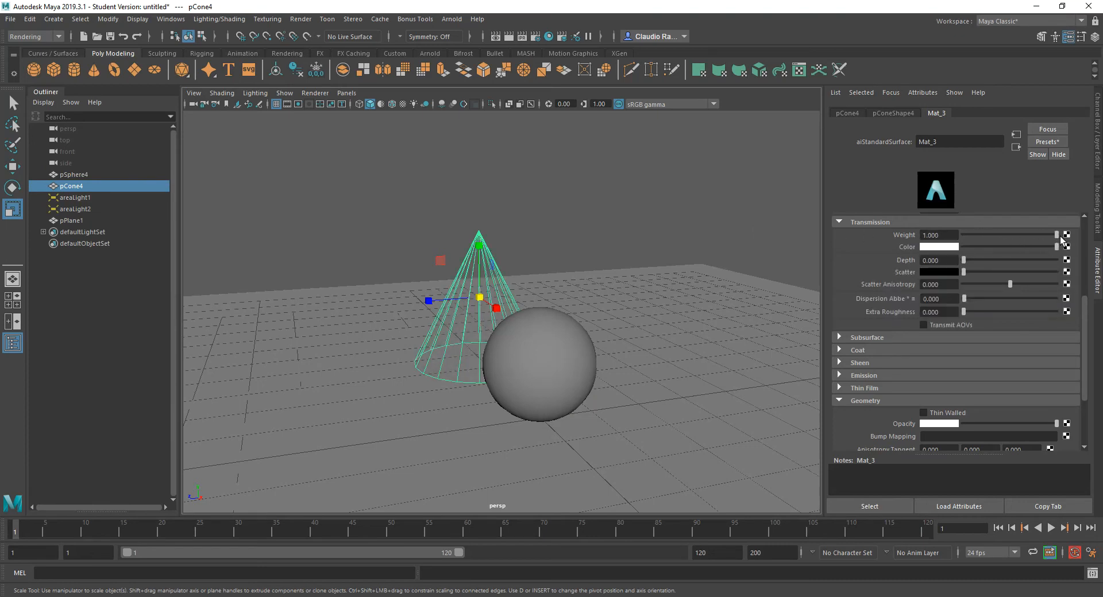
drag(1055, 234, 968, 234)
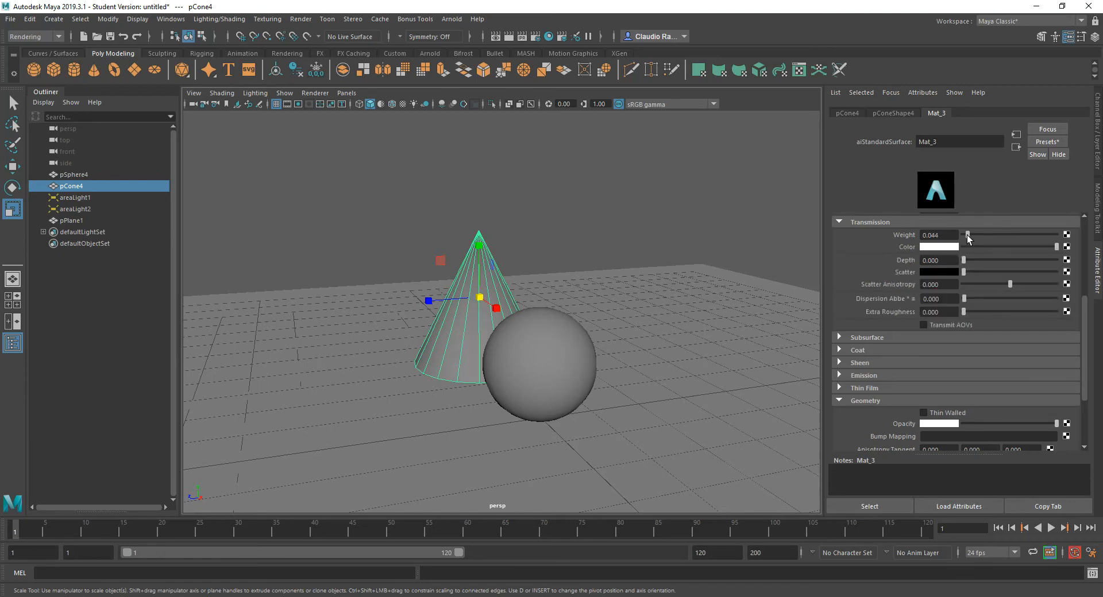
- Set Mat_3's transmission colour to blue and weight to about 0.262
click(939, 247)
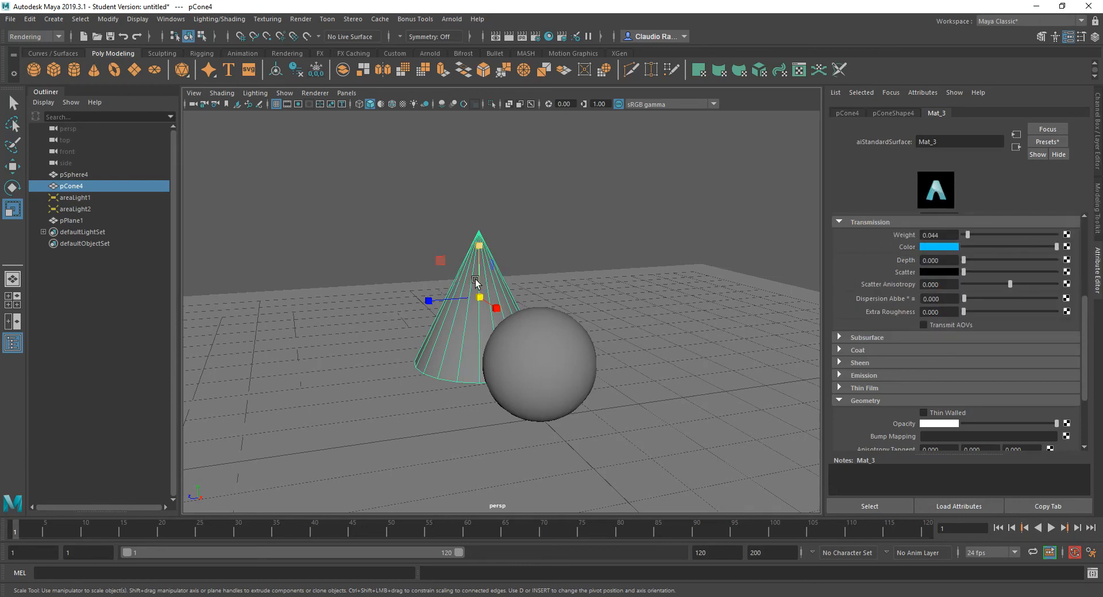
drag(967, 235, 996, 234)
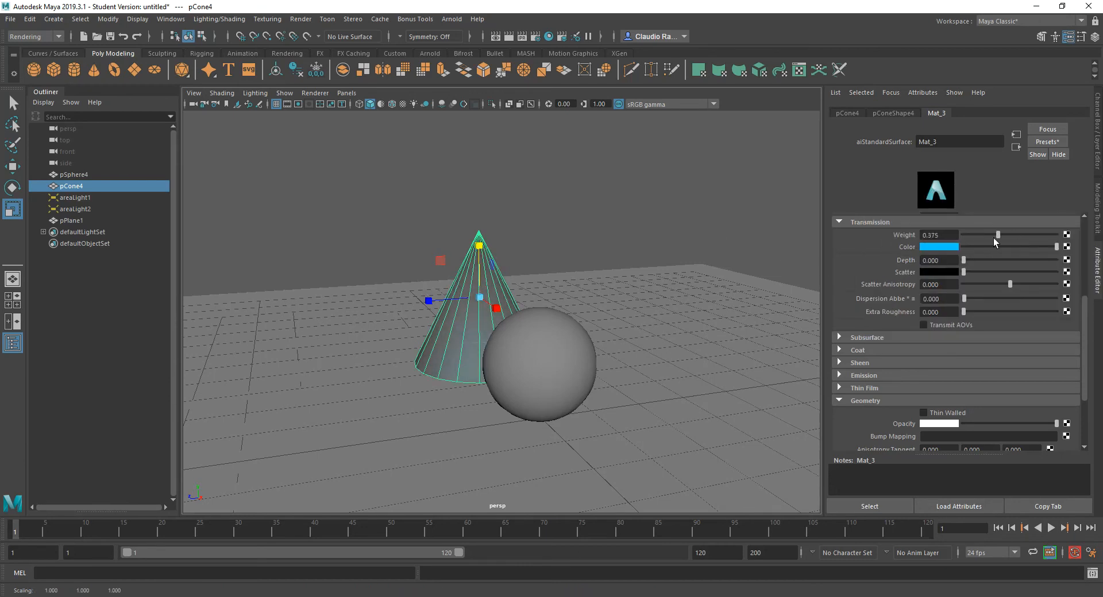
drag(997, 235, 986, 235)
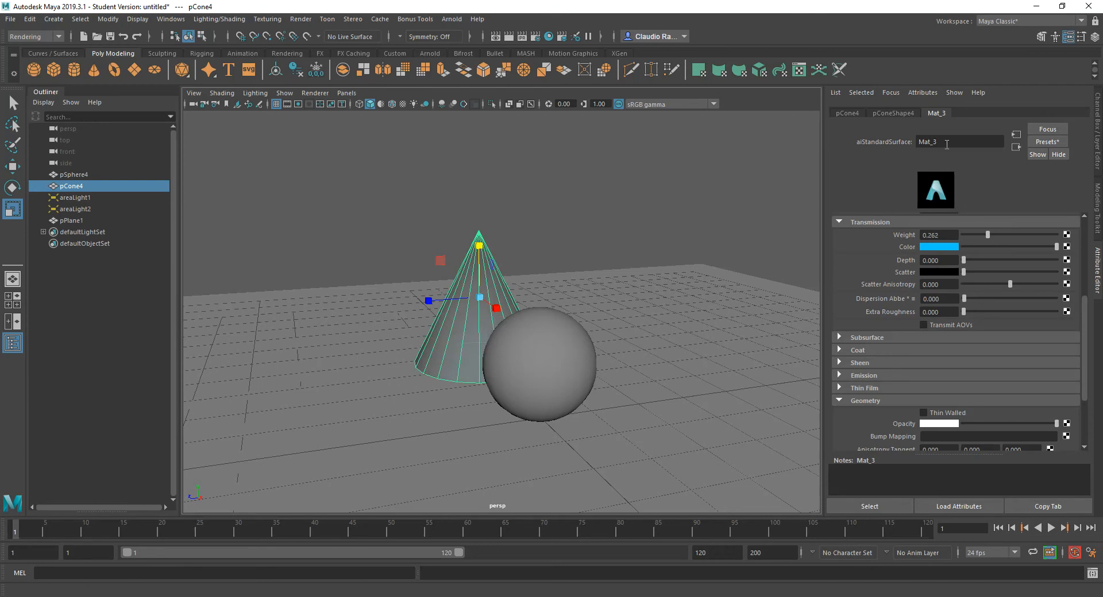
- Give the cone's Mat_3 a blue base colour at base weight 1.0
click(538, 362)
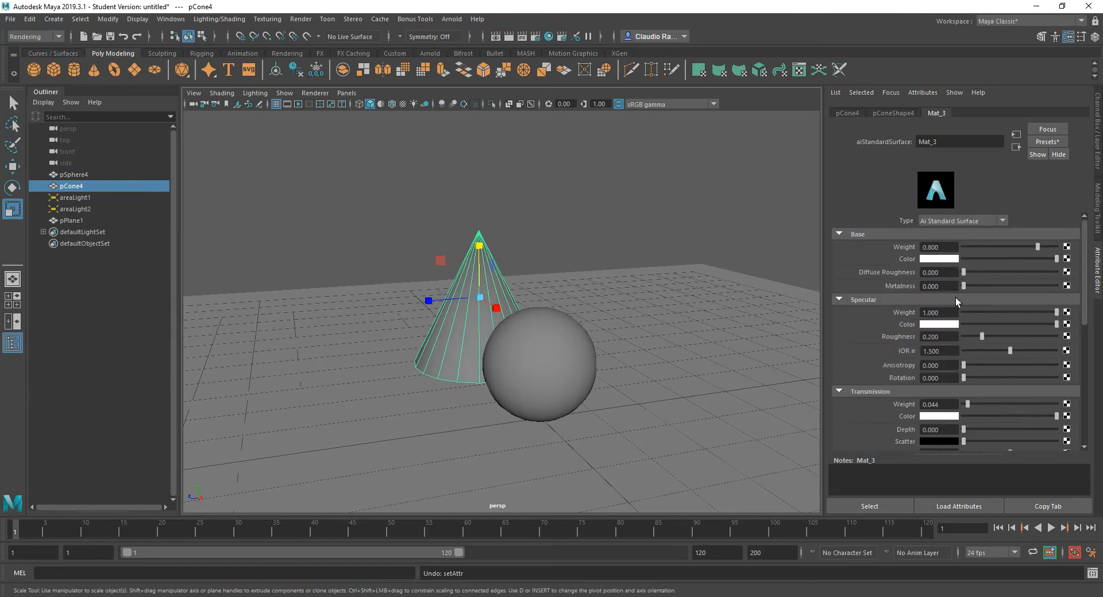
mouse_move(946, 266)
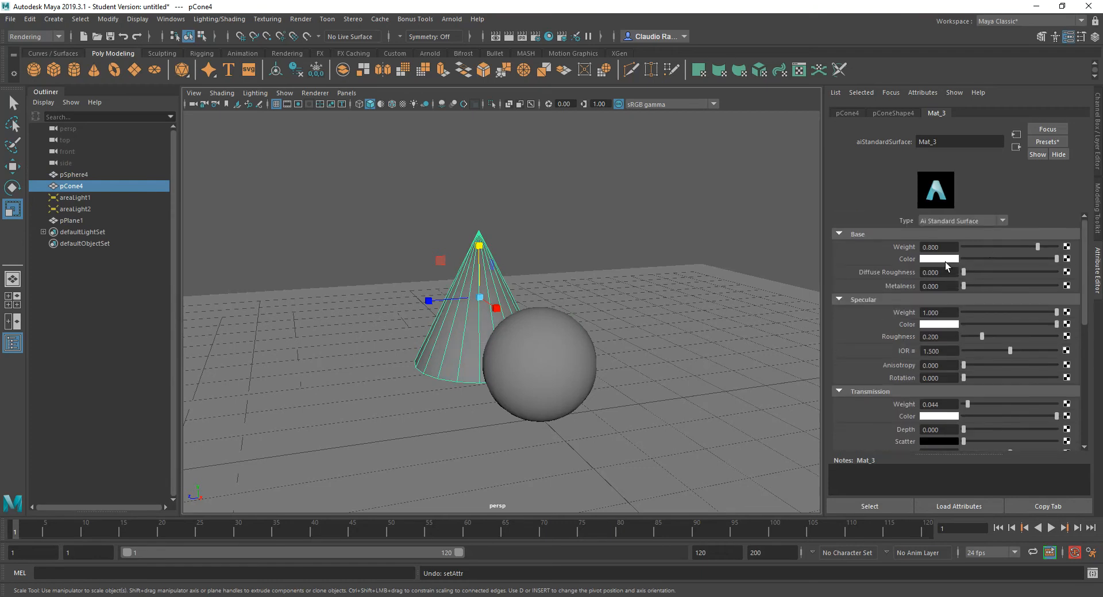
click(939, 259)
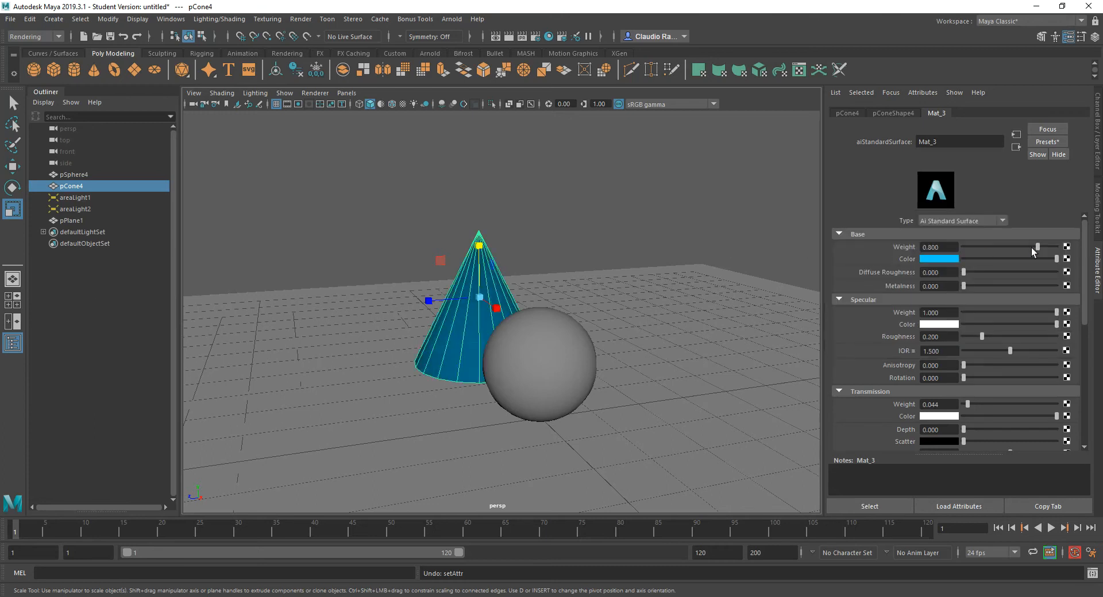
drag(1036, 247, 1059, 247)
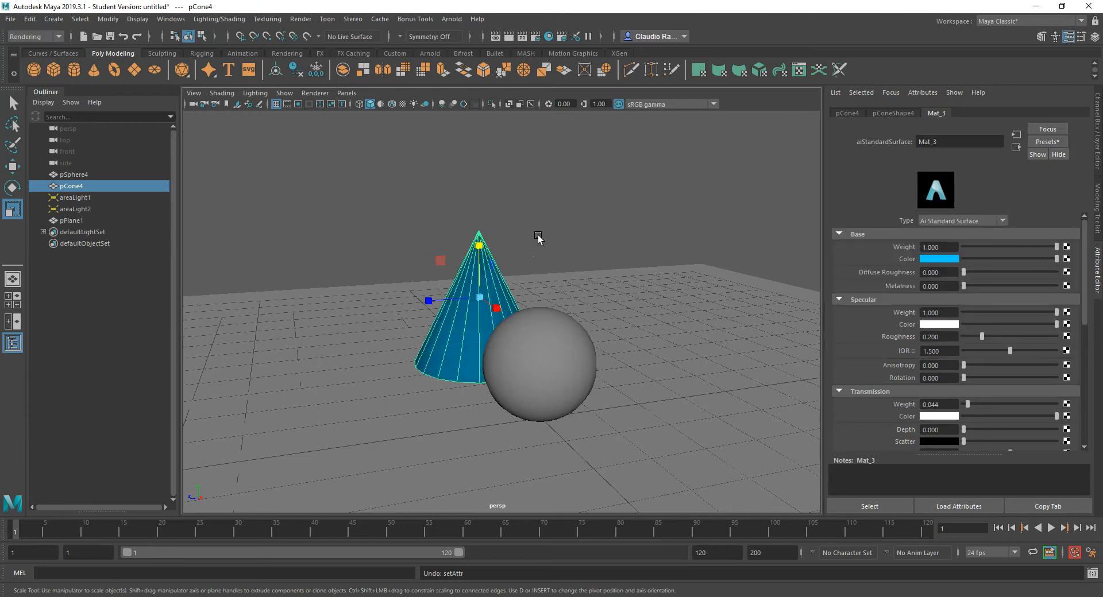
mouse_move(890, 284)
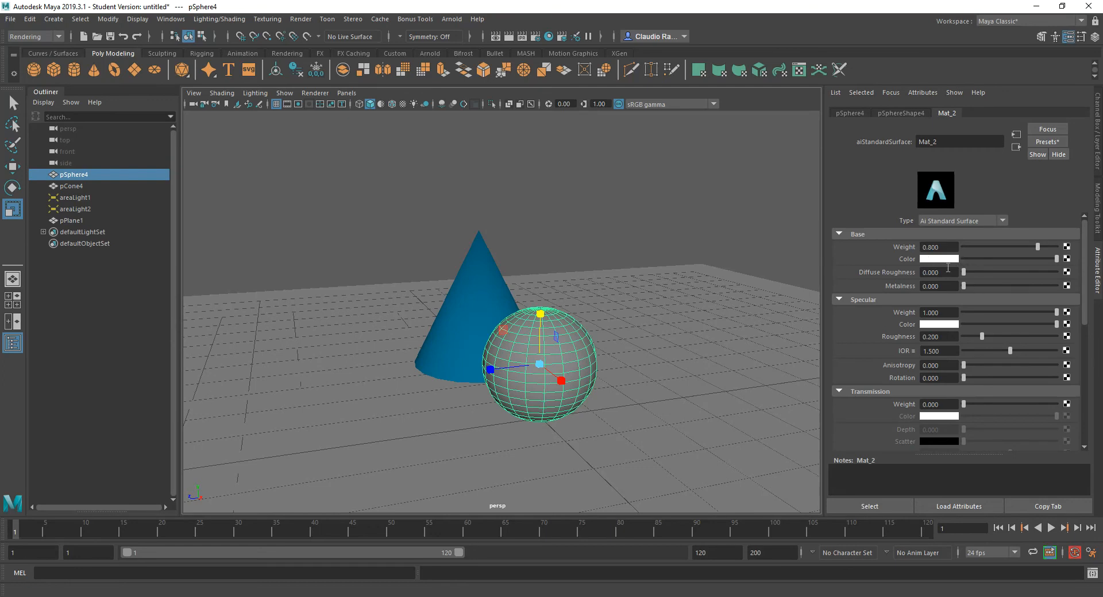
click(938, 259)
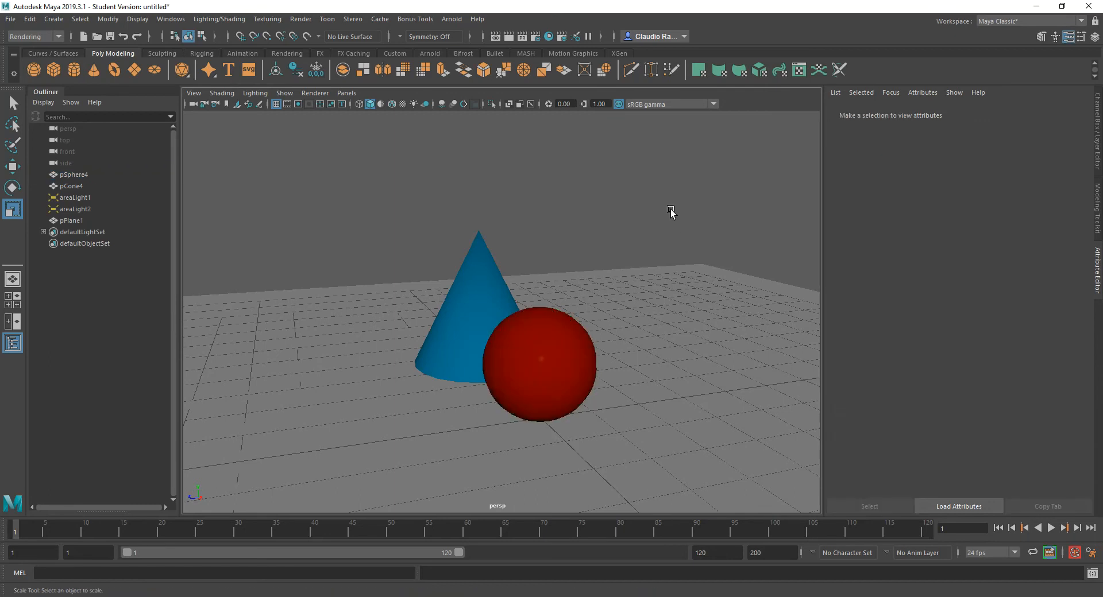
click(538, 362)
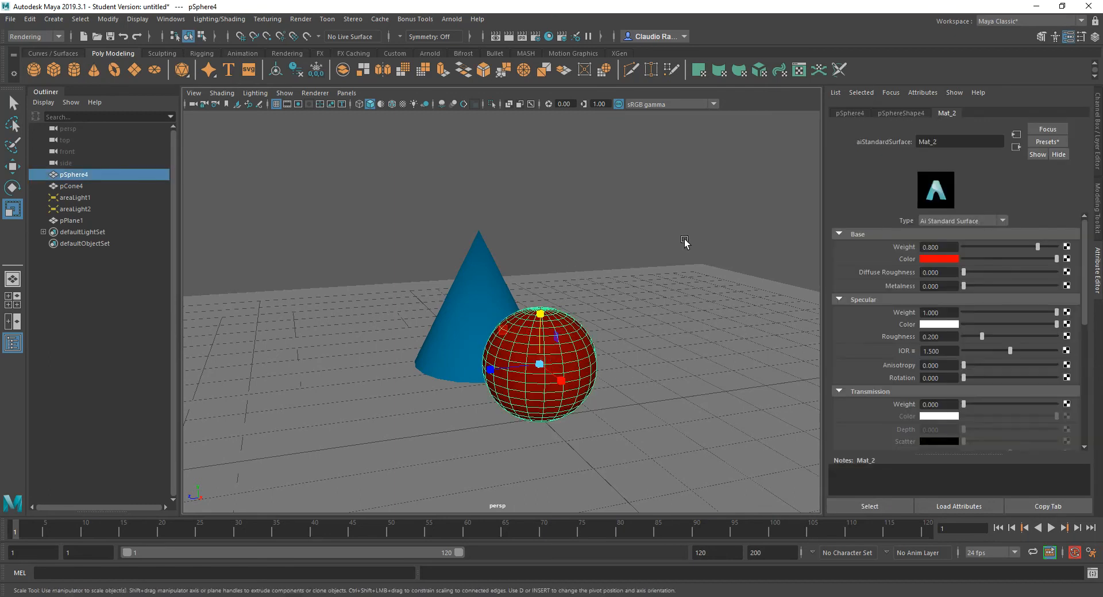
mouse_move(322, 125)
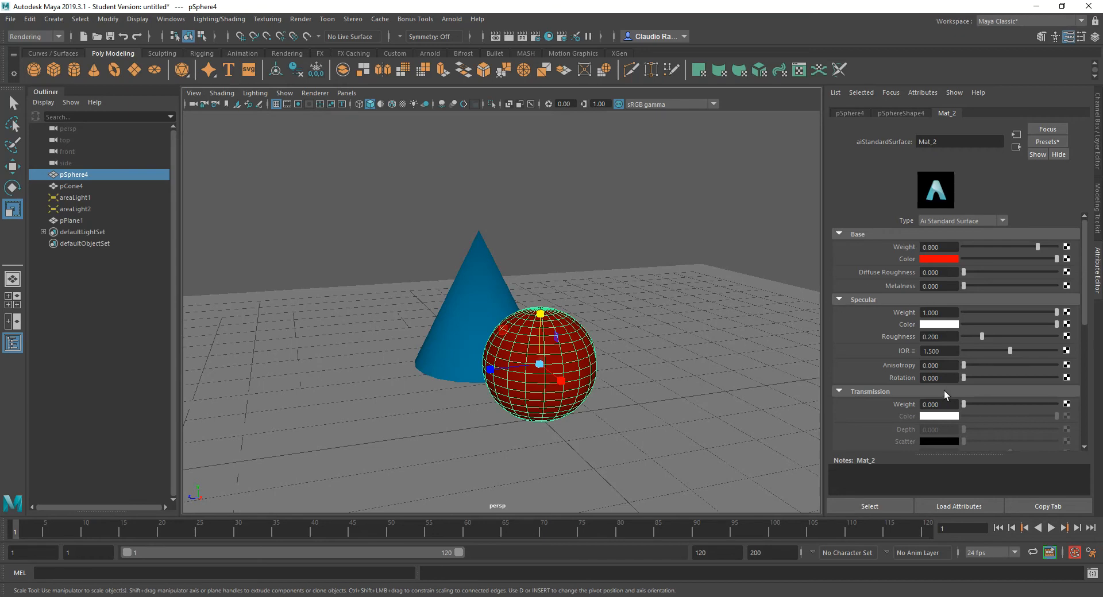
scroll(down, 3)
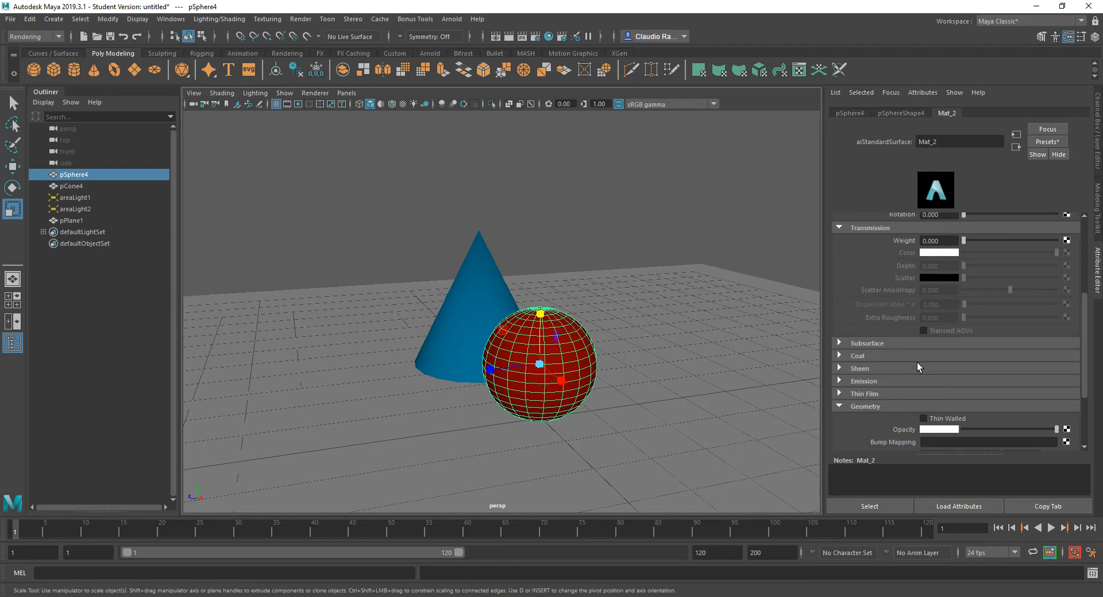
scroll(down, 3)
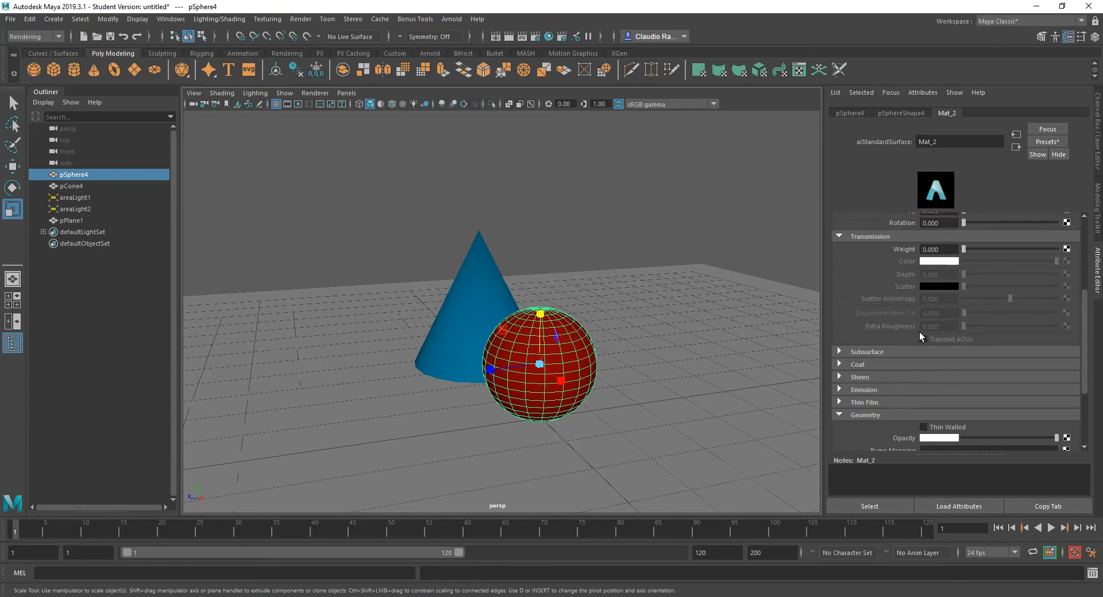
scroll(down, 3)
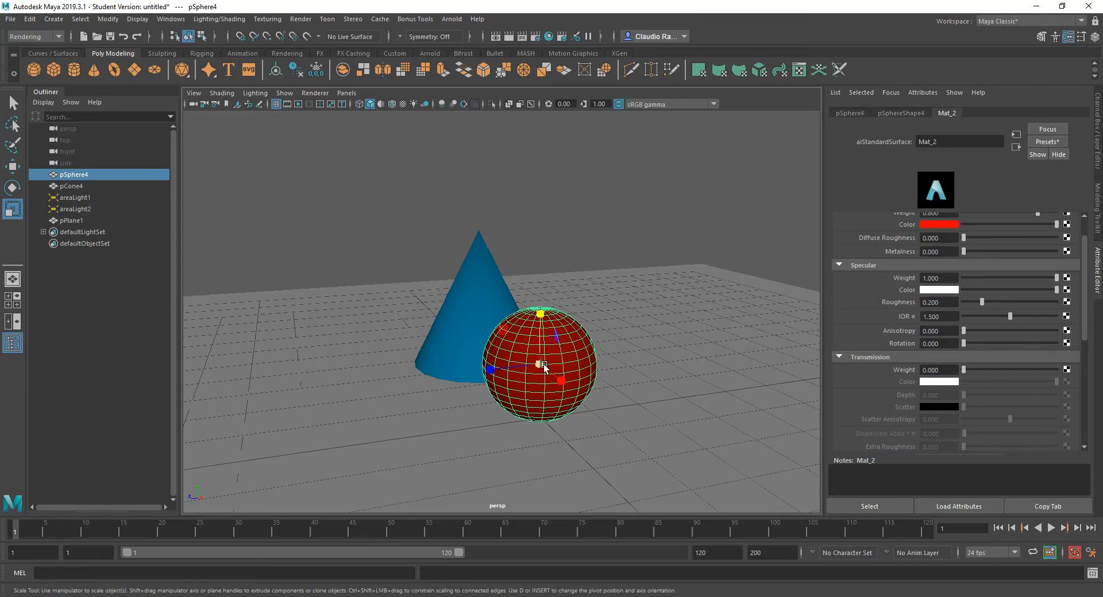
- Switch the viewport renderer to Arnold for interactive rendering
click(315, 93)
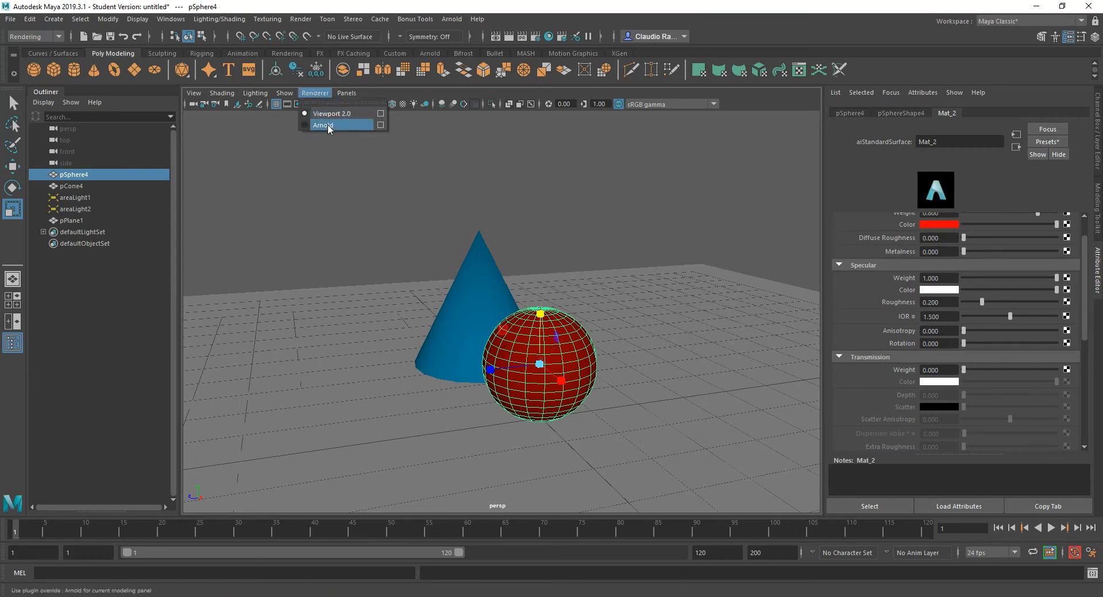
click(323, 124)
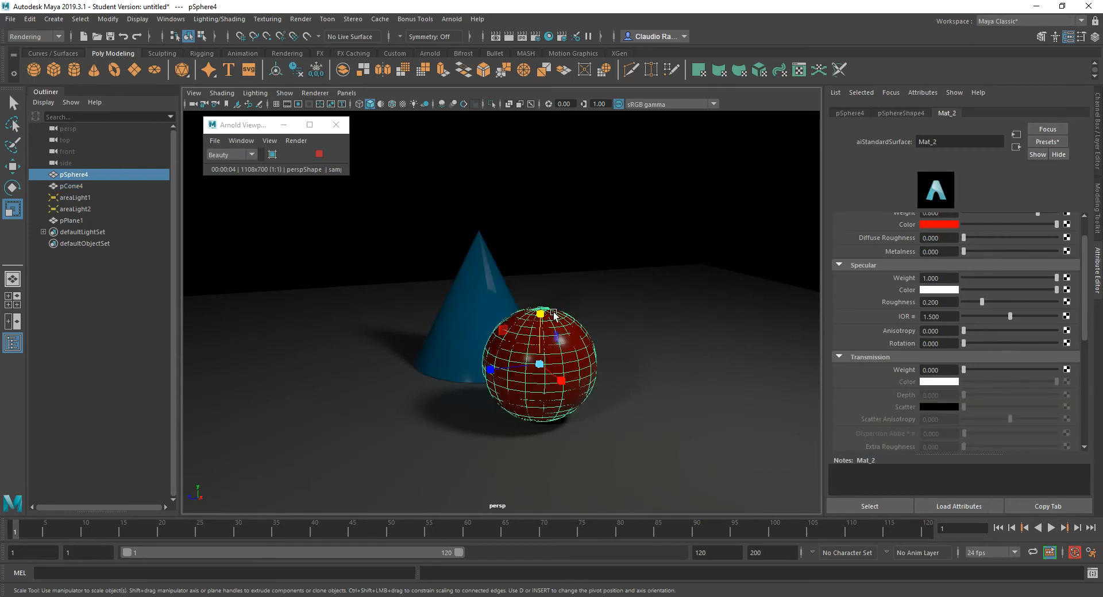
mouse_move(977, 310)
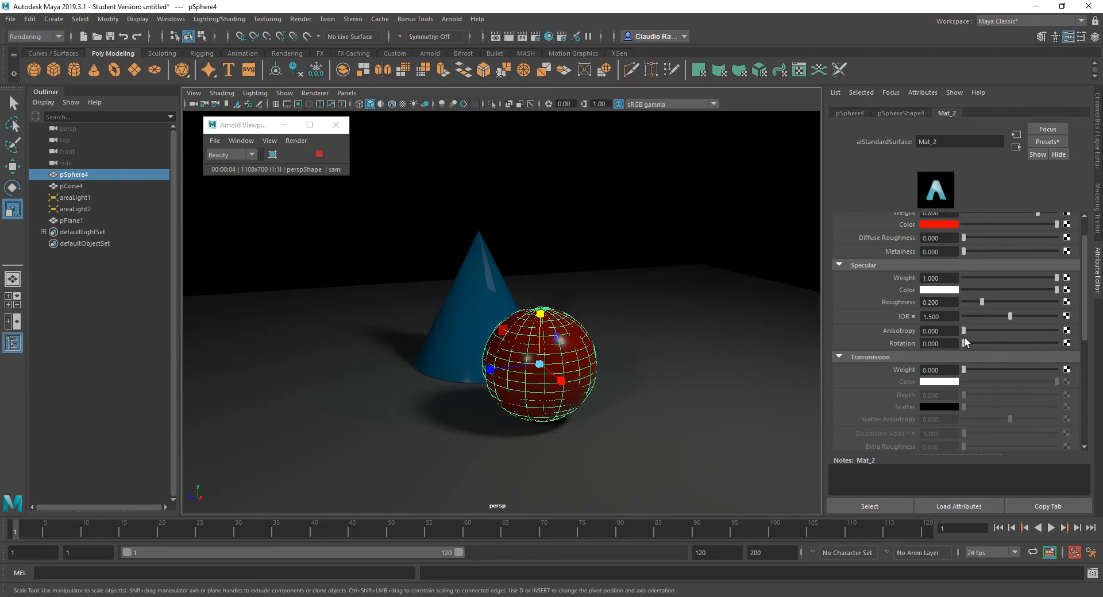
mouse_move(996, 284)
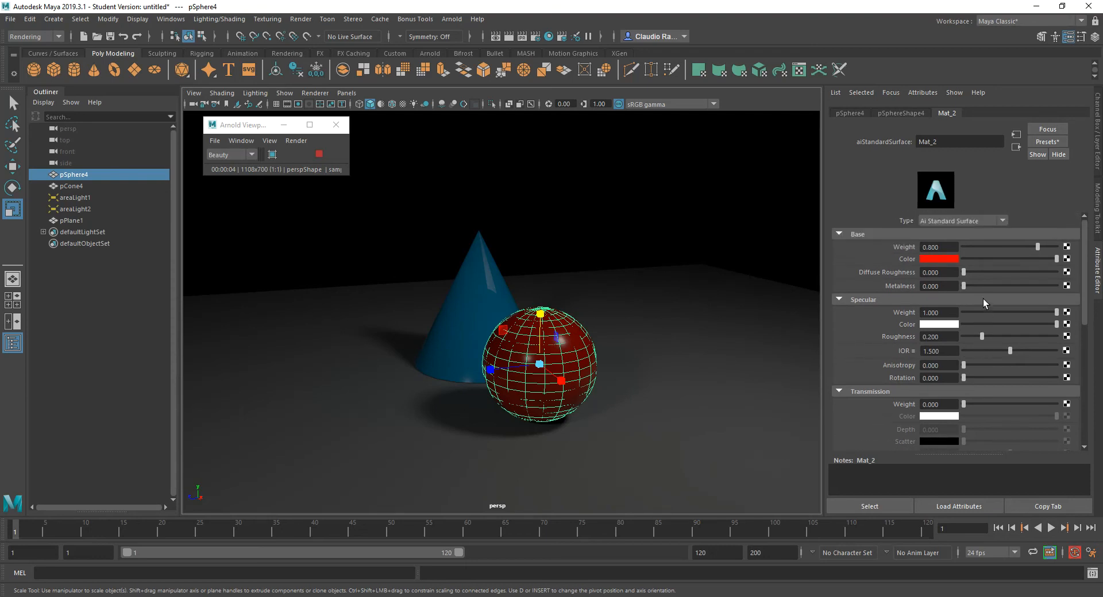
- Drag Mat_2's base weight down, then back up to 1.000
drag(1034, 247, 988, 247)
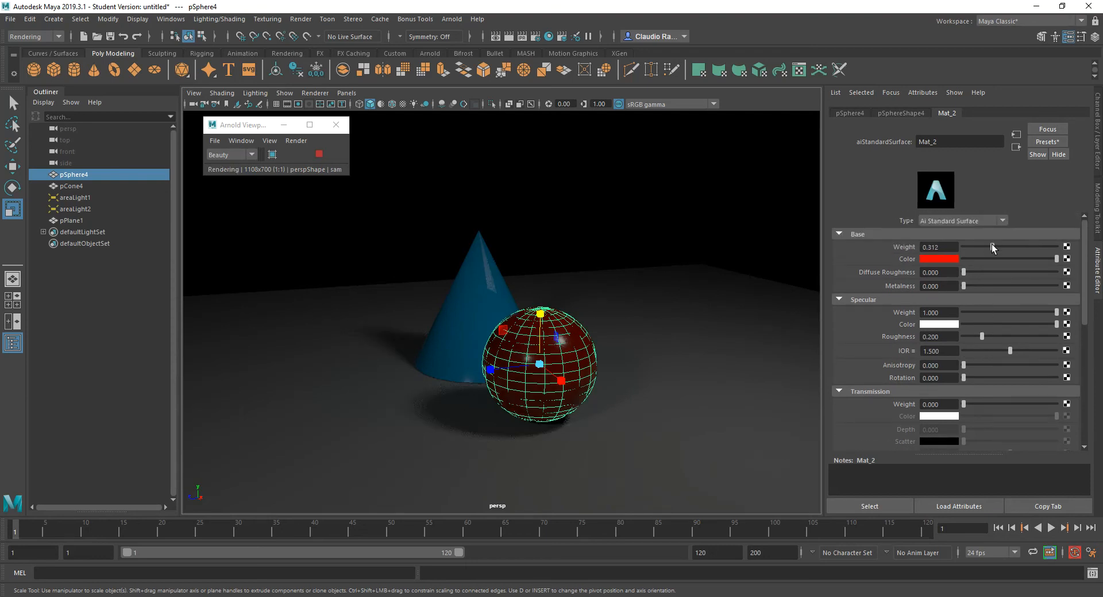
drag(984, 247, 1055, 247)
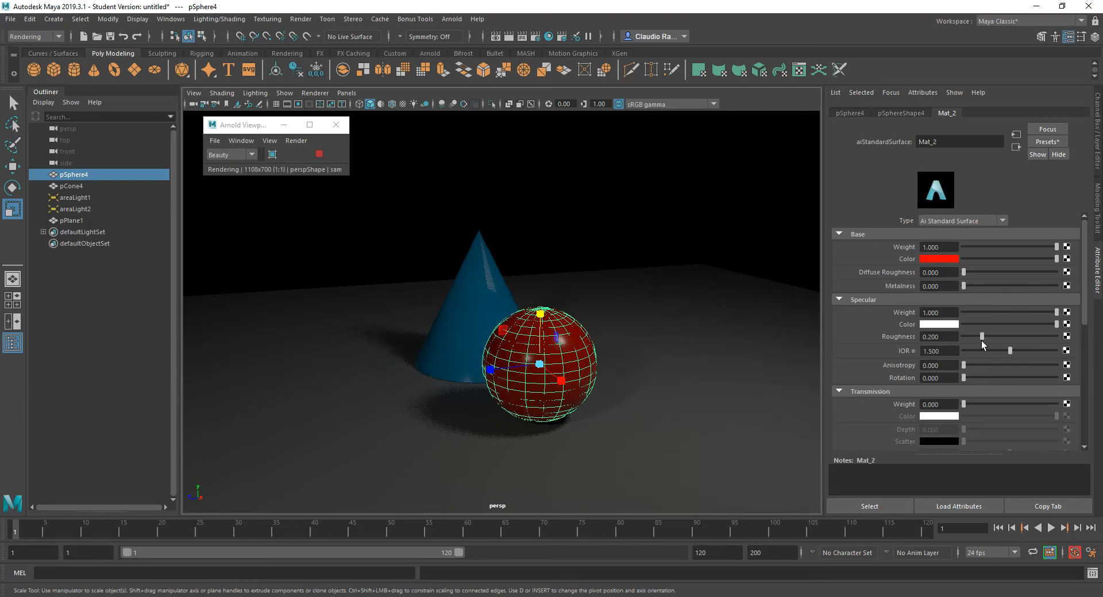
mouse_move(980, 365)
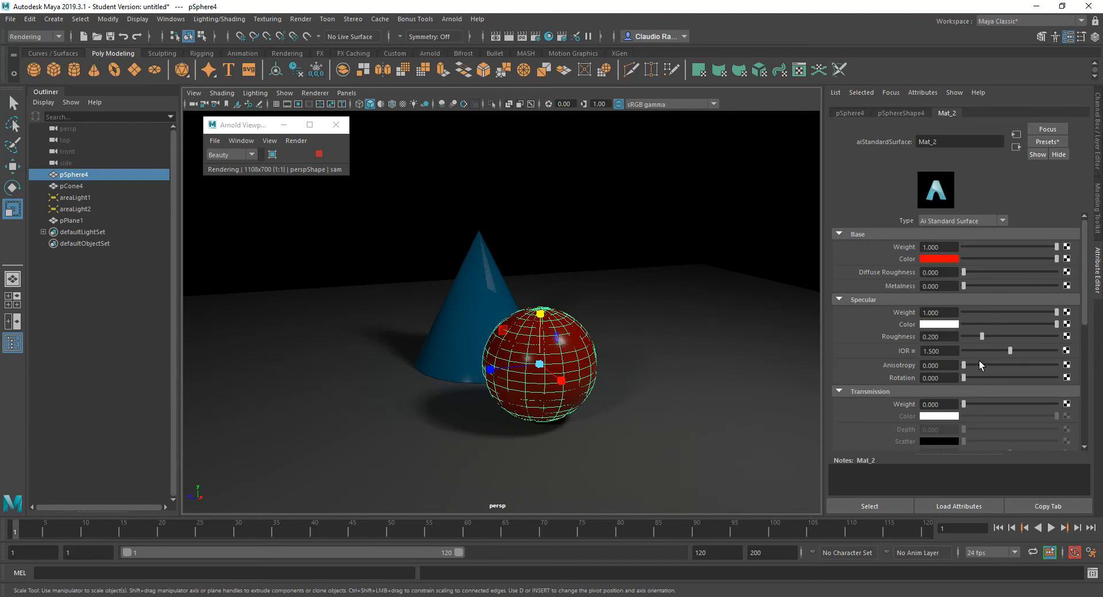
- Raise Mat_2's transmission weight to around 0.55 so the sphere looks glassy
scroll(down, 3)
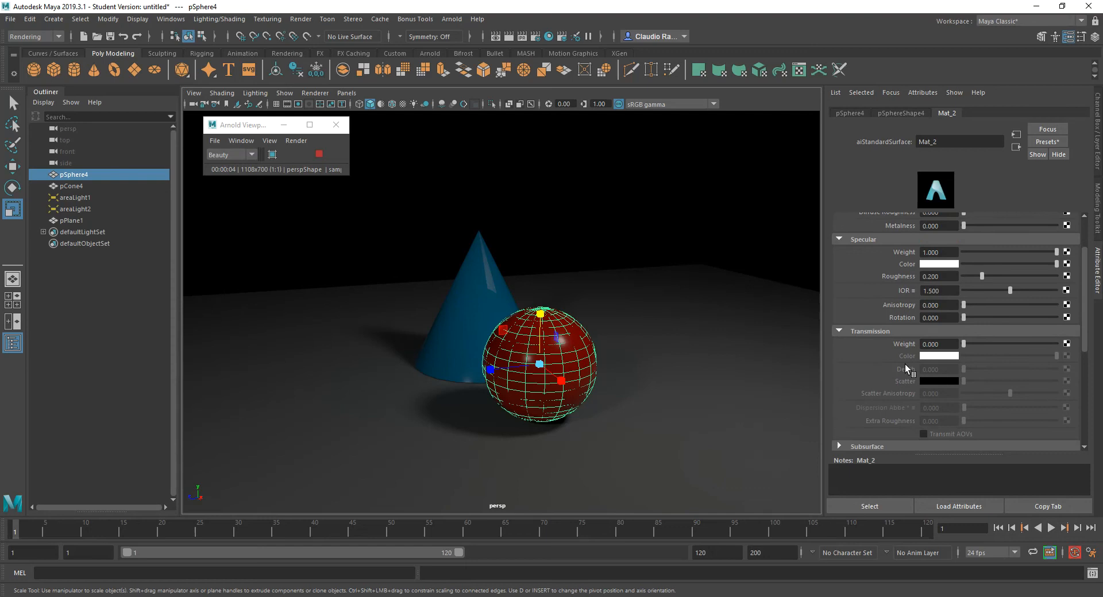
scroll(down, 3)
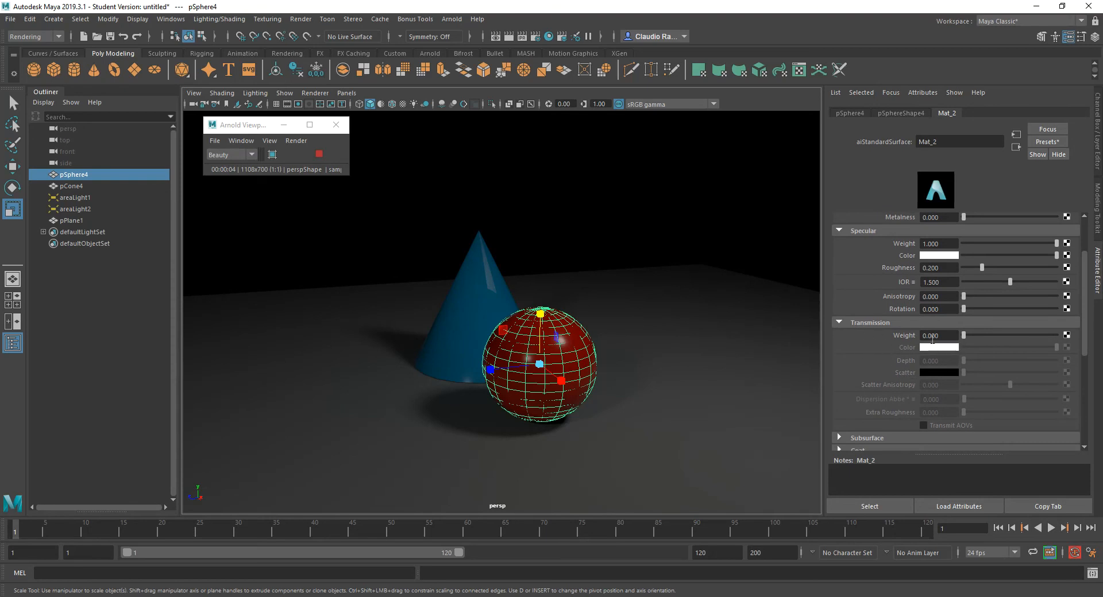
drag(965, 334, 1015, 335)
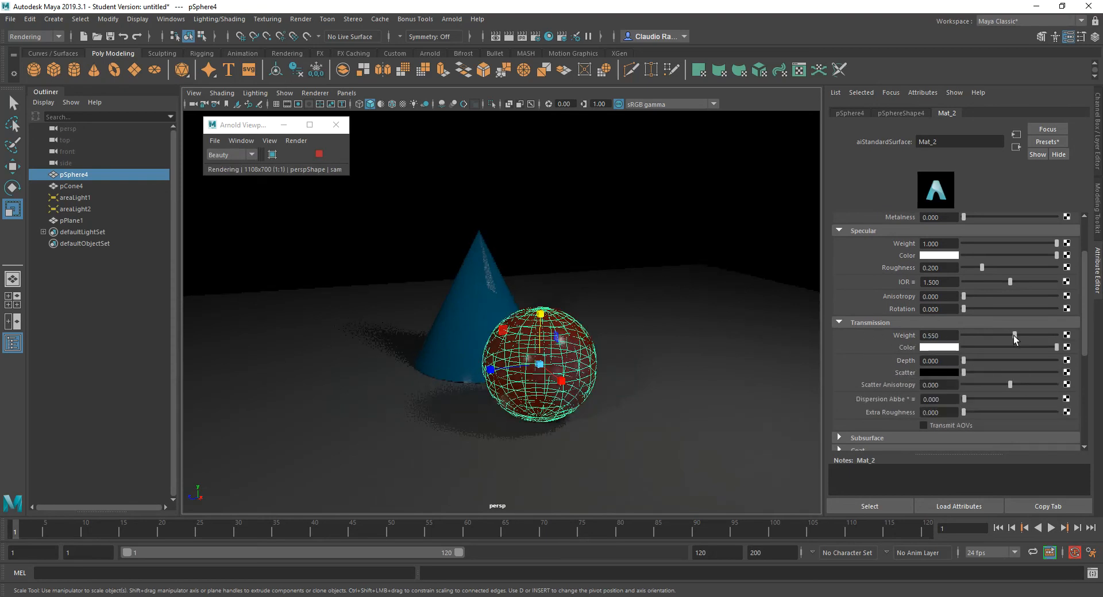
drag(1015, 335, 1062, 336)
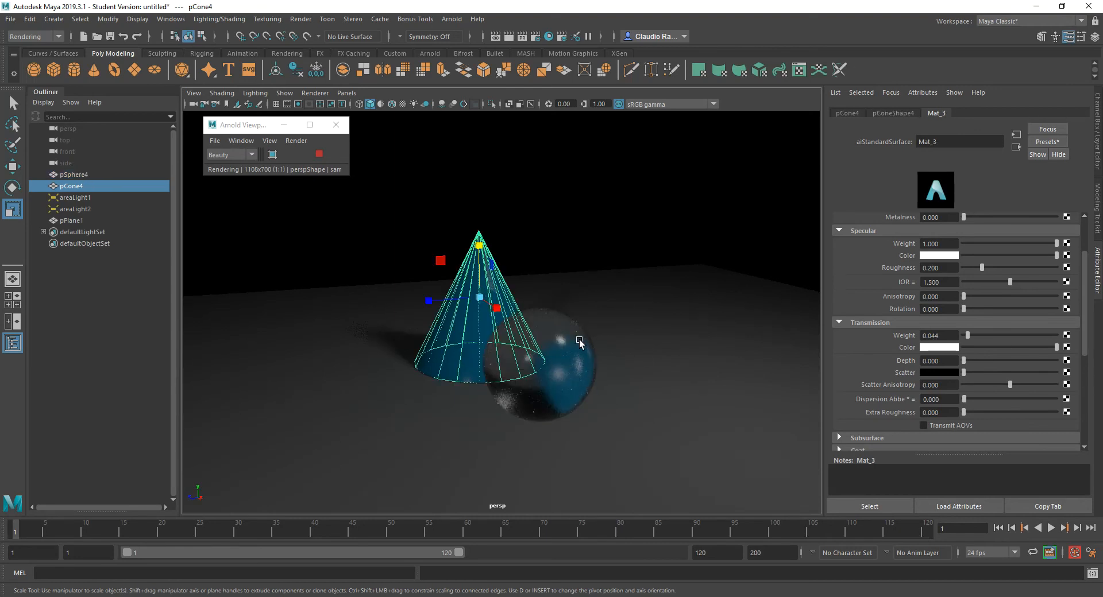
mouse_move(730, 353)
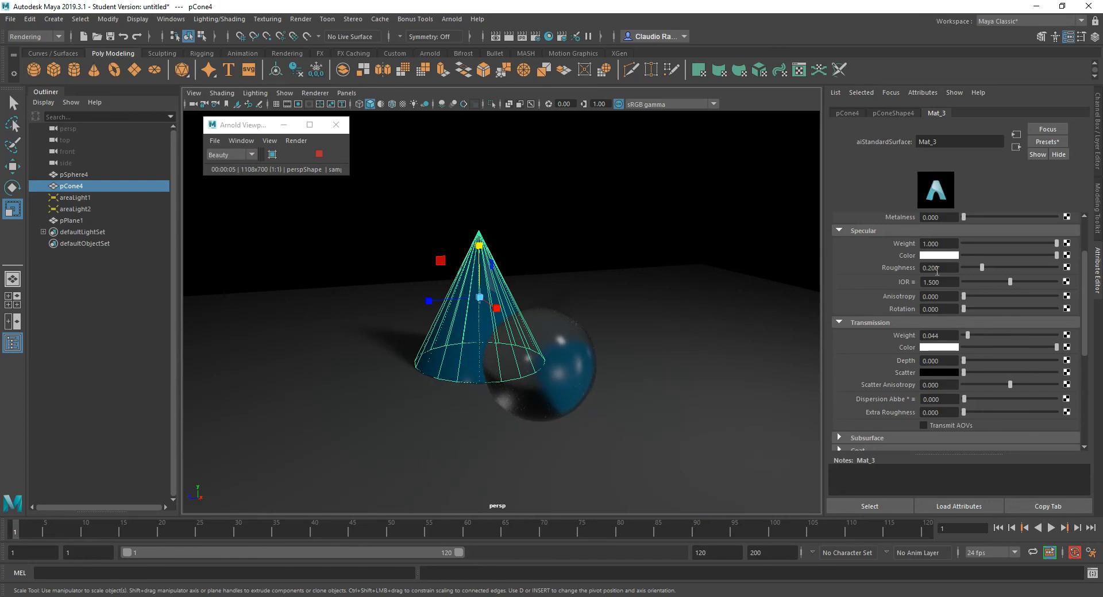
- Set Mat_3's specular roughness to 0.000
text(0.000)
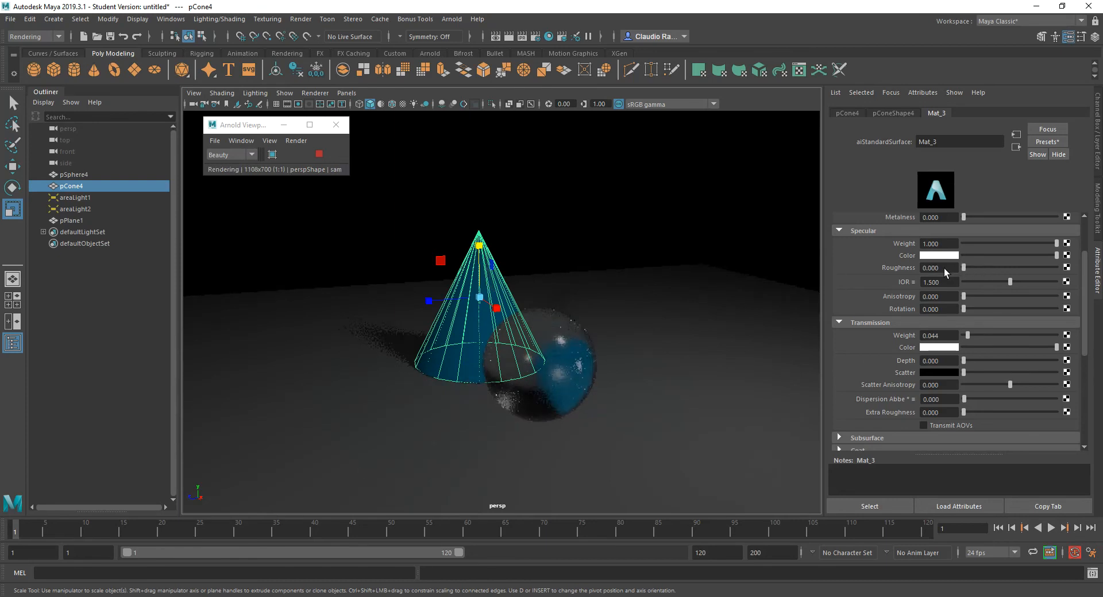
mouse_move(637, 363)
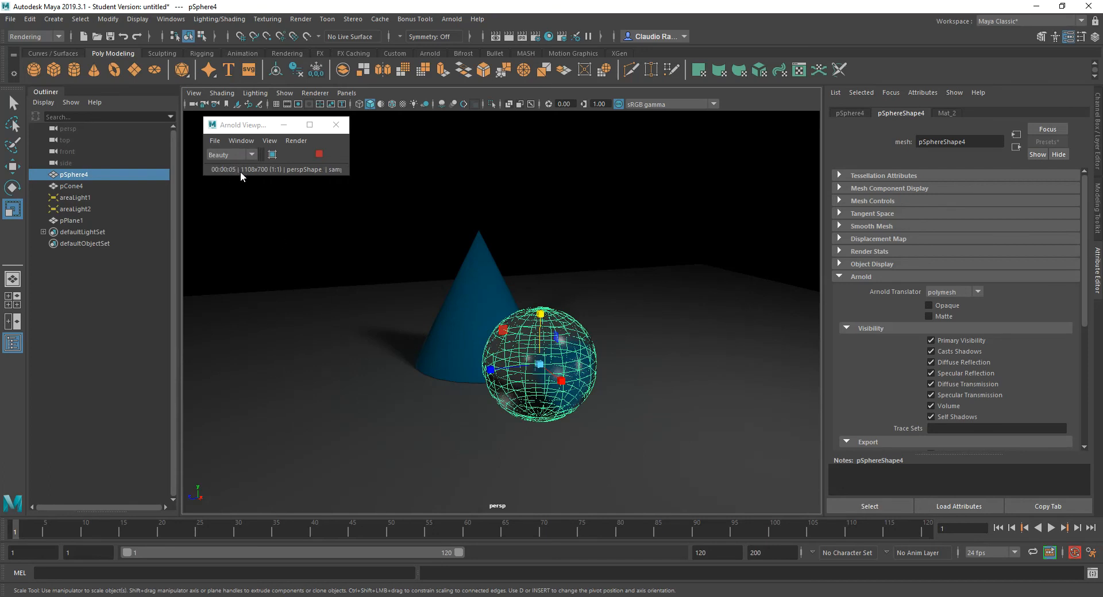
mouse_move(561, 207)
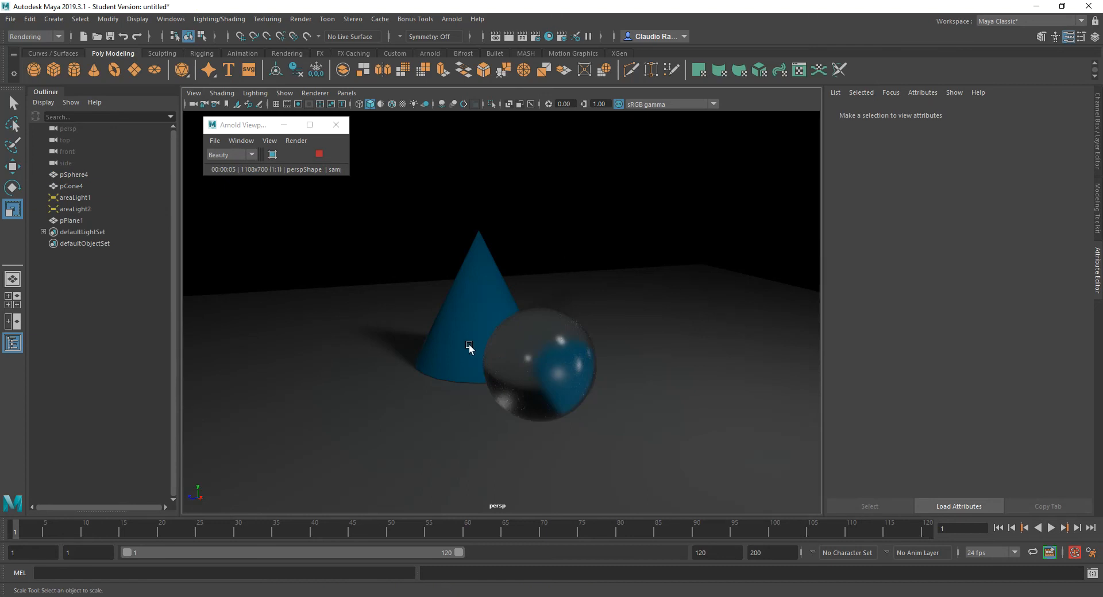
mouse_move(563, 394)
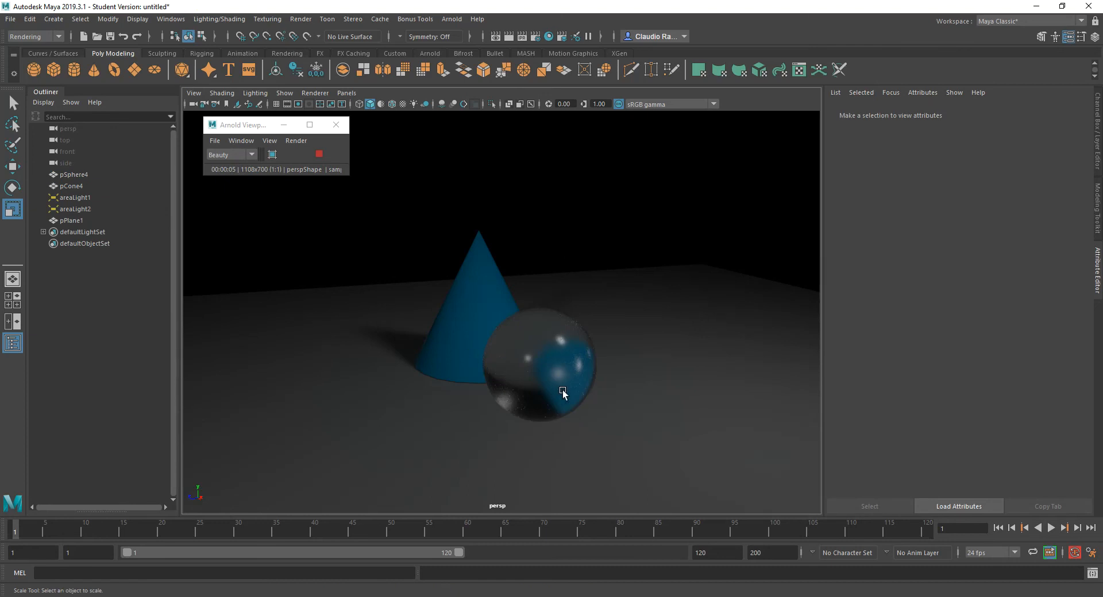
mouse_move(557, 212)
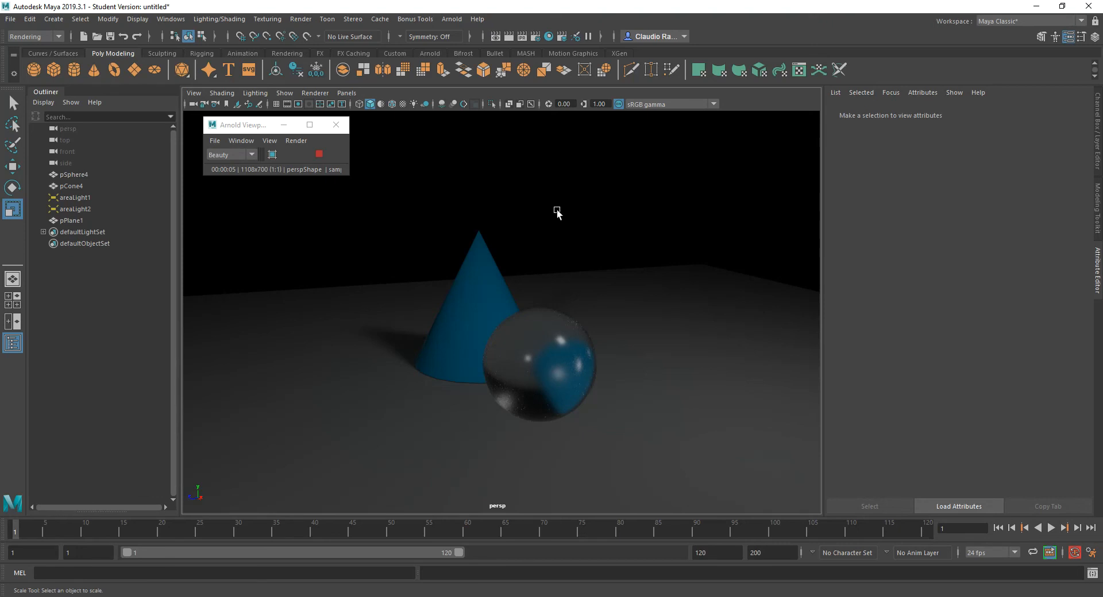
mouse_move(533, 339)
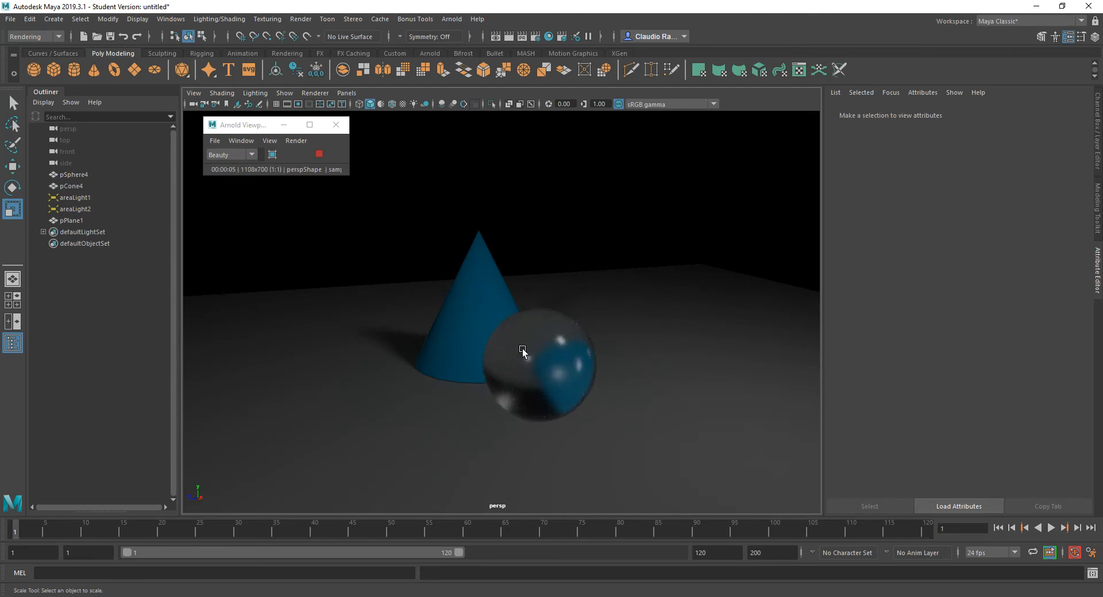
mouse_move(556, 341)
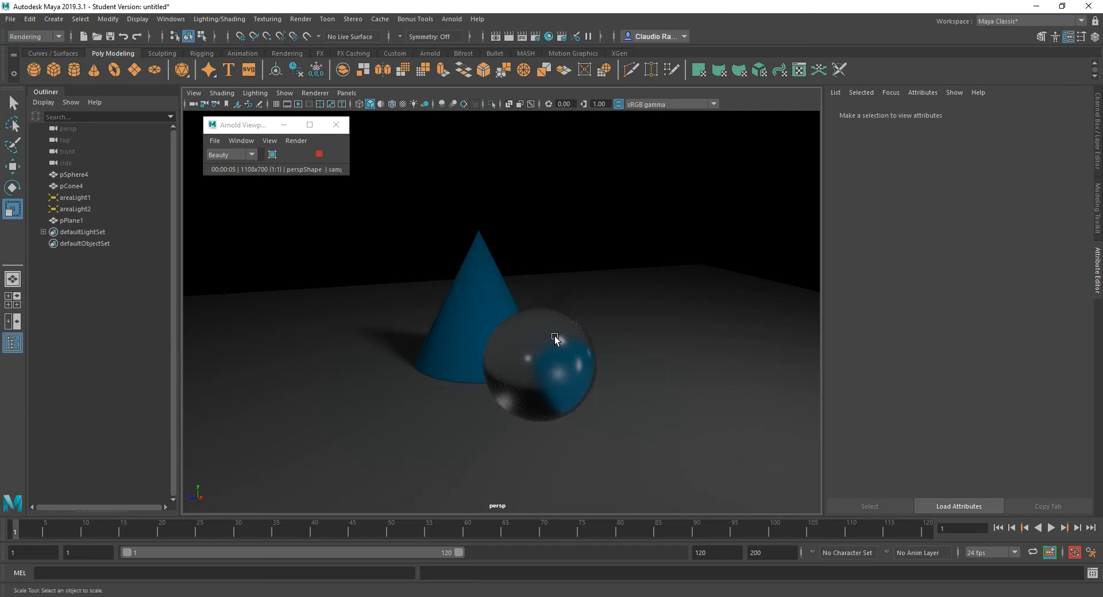
mouse_move(558, 344)
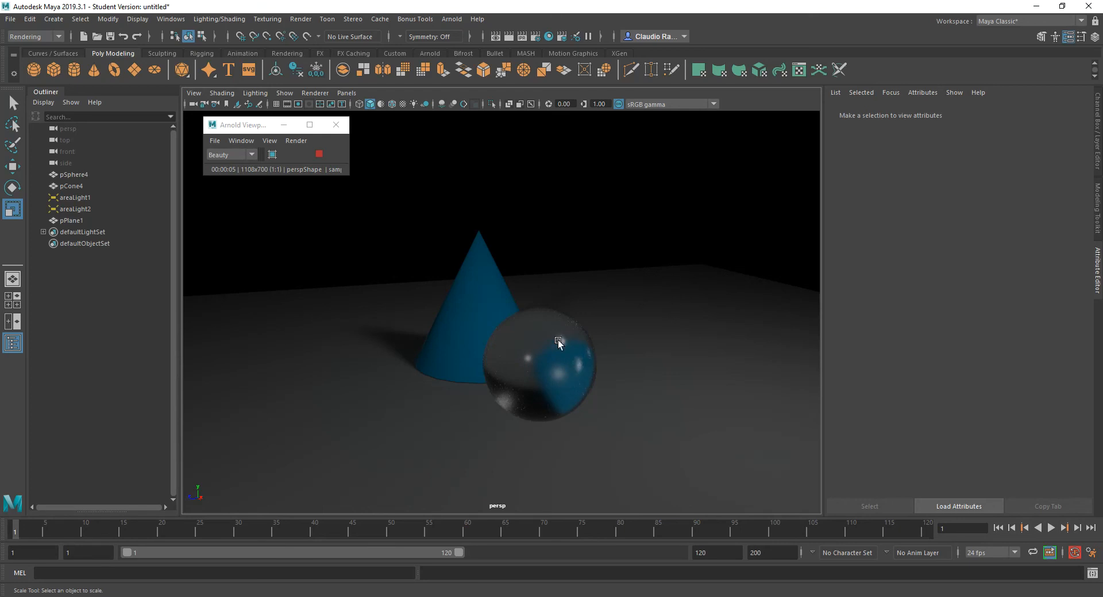
mouse_move(560, 372)
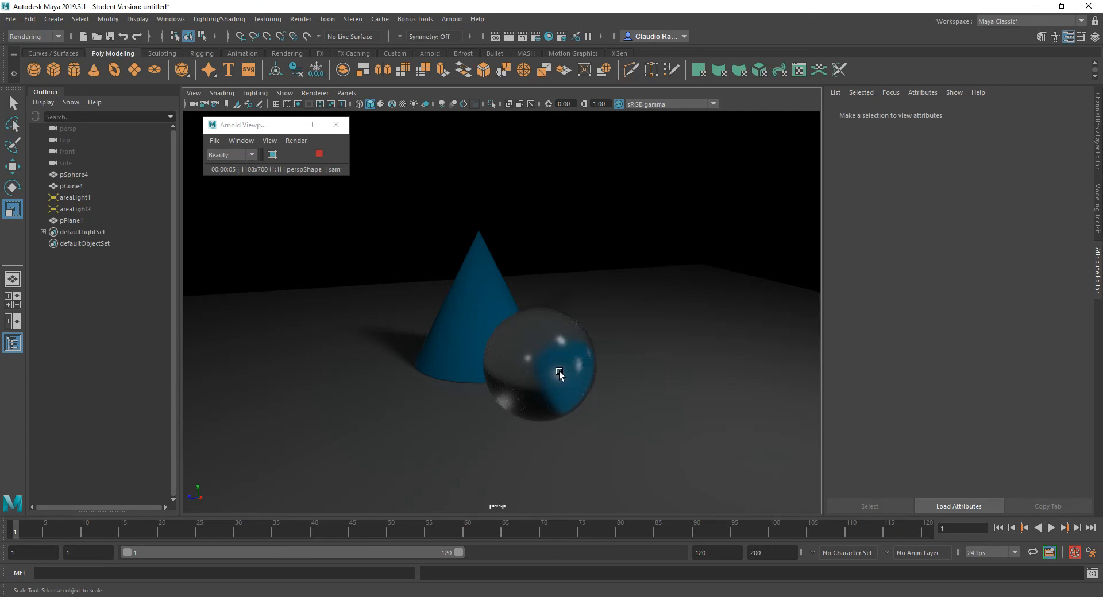
mouse_move(517, 329)
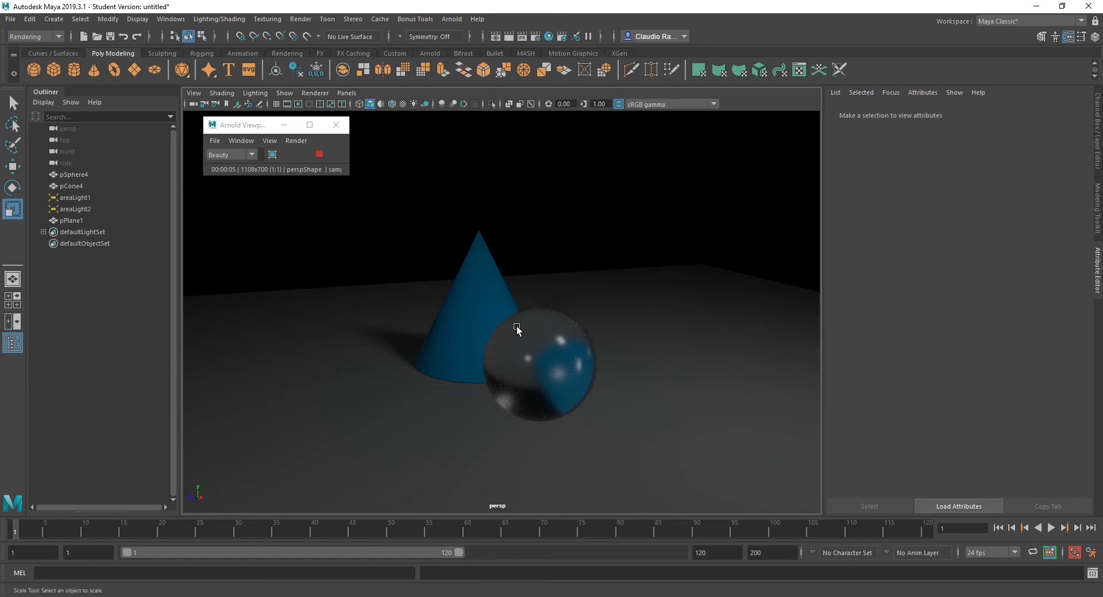
mouse_move(543, 345)
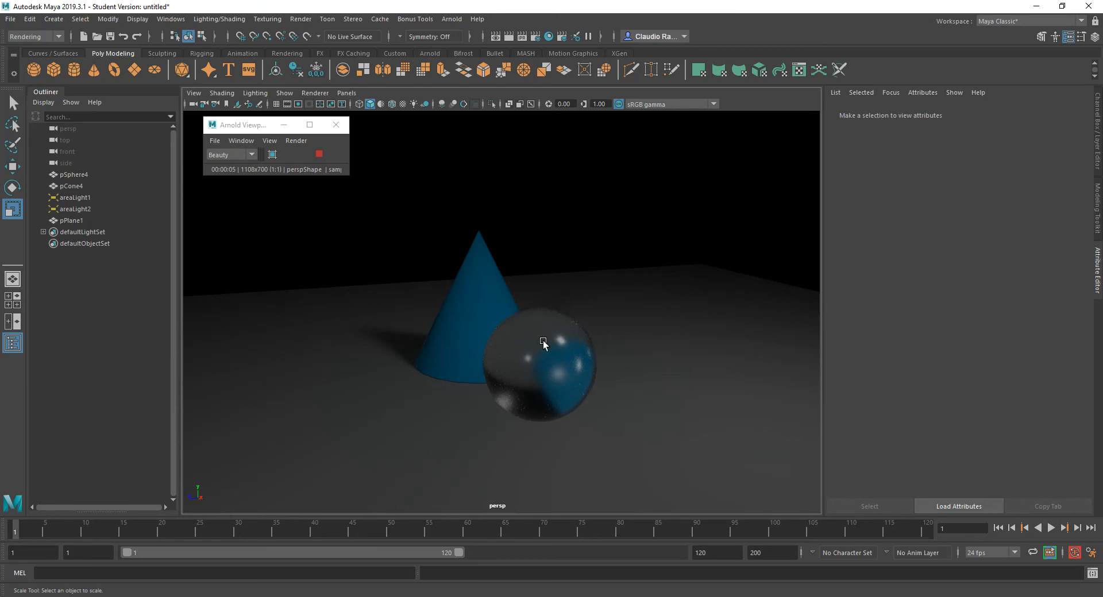
- Select the glass sphere to load its shape and Arnold visibility attributes
click(542, 362)
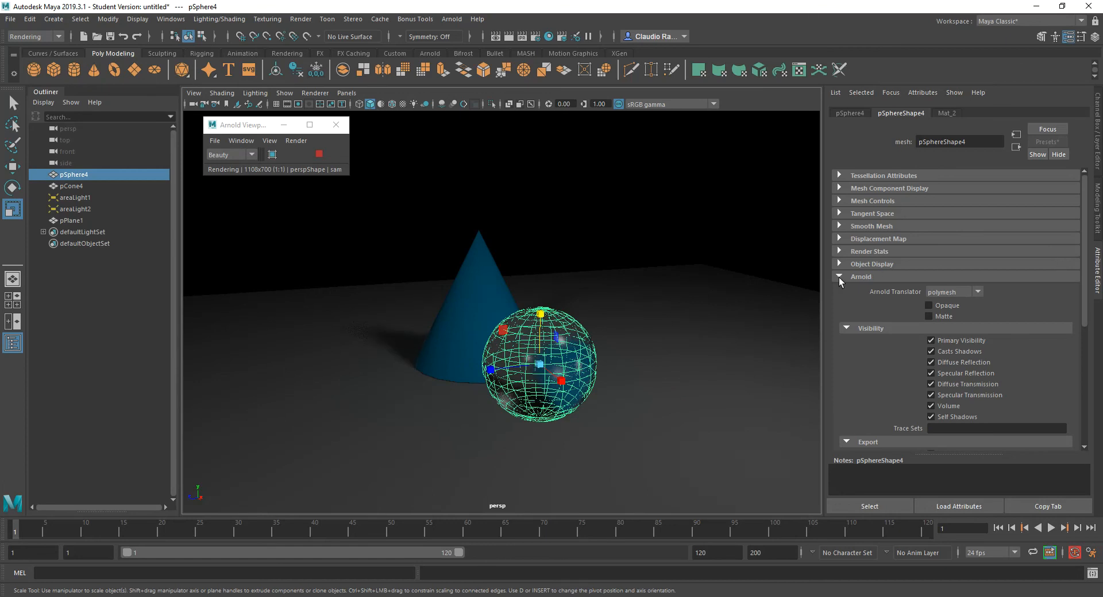
mouse_move(950, 117)
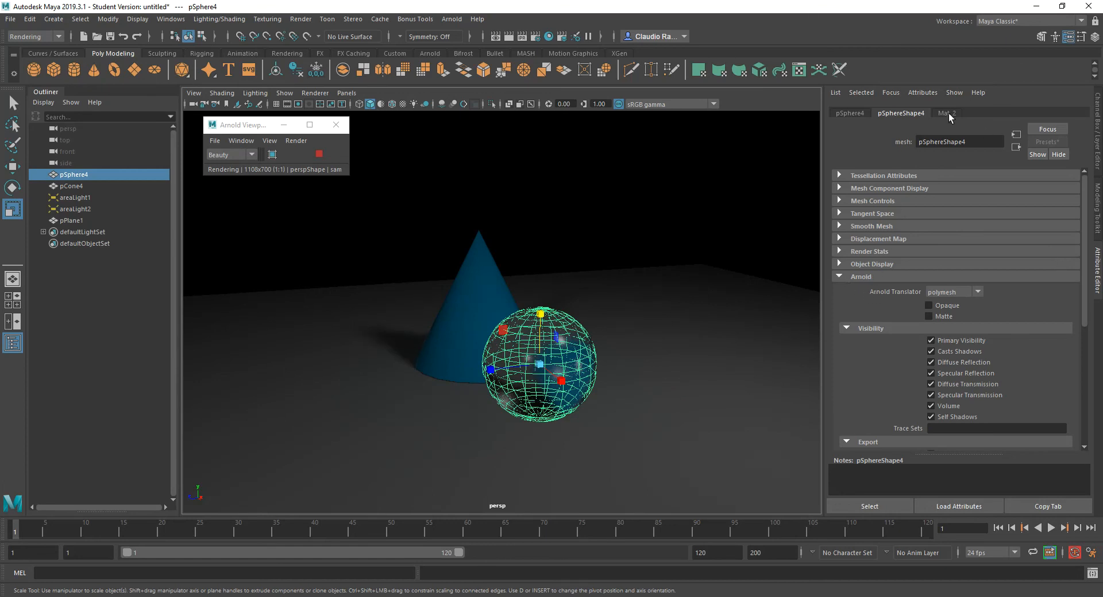
- Drag down Mat_2's Geometry Opacity slider so the glass sphere renders faint and semi-transparent
click(946, 113)
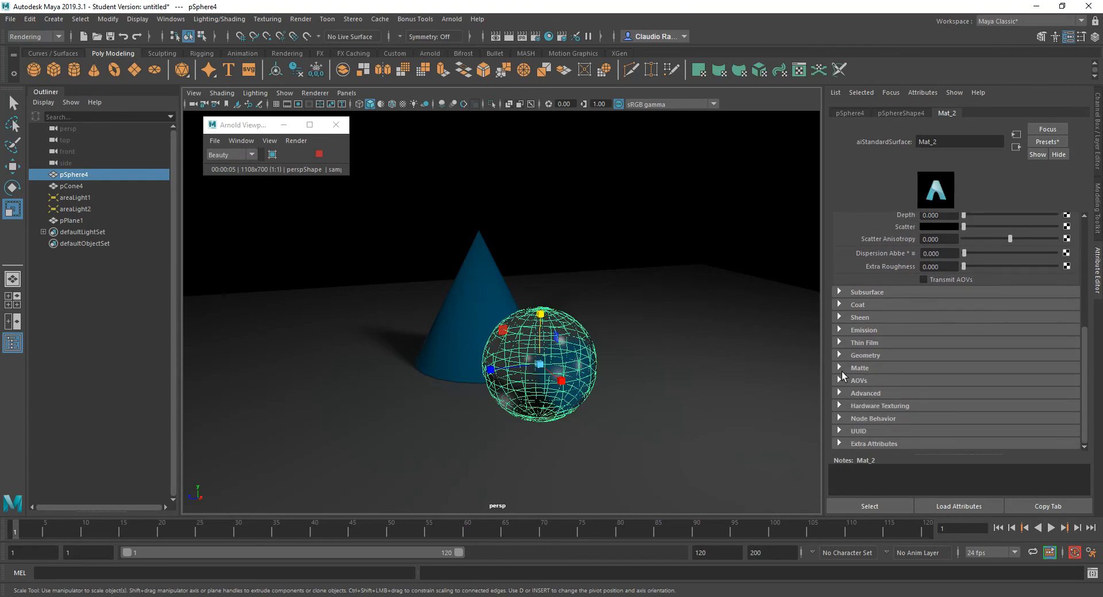
click(864, 354)
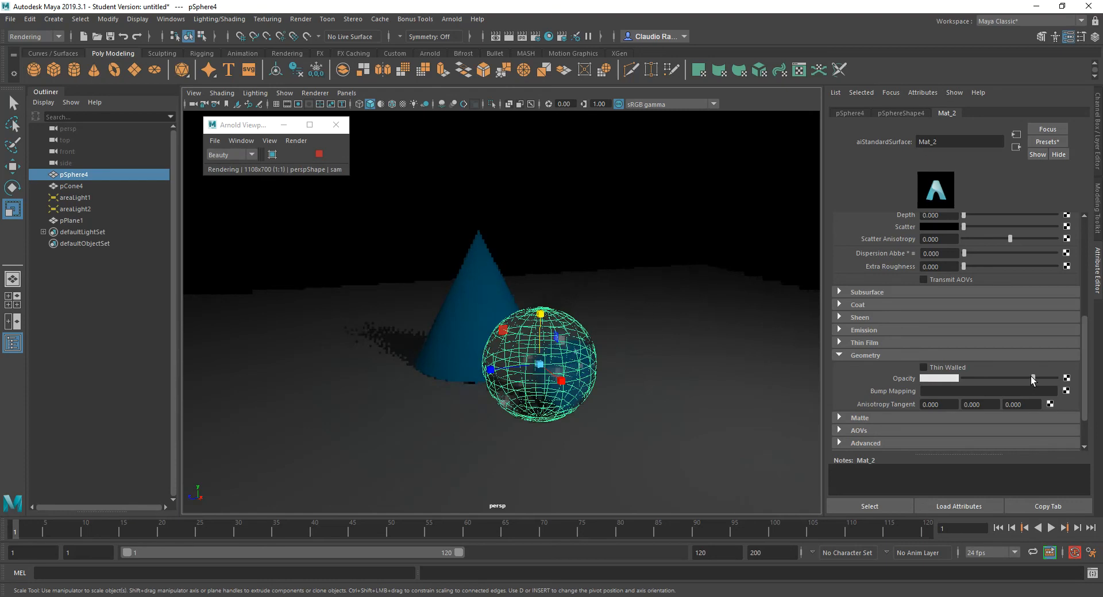
drag(1047, 378, 965, 378)
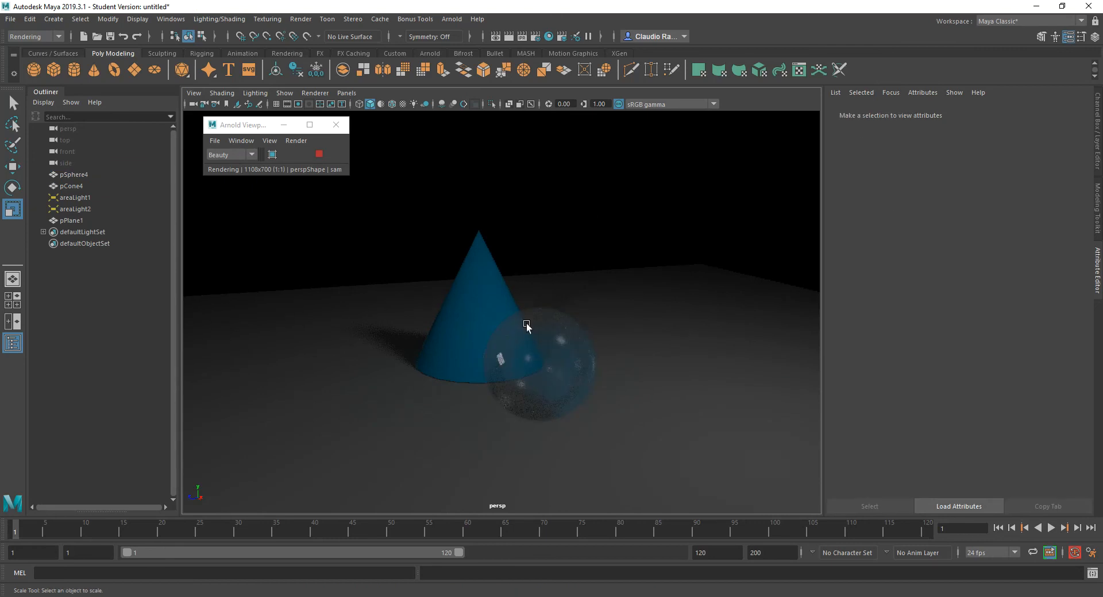
mouse_move(573, 444)
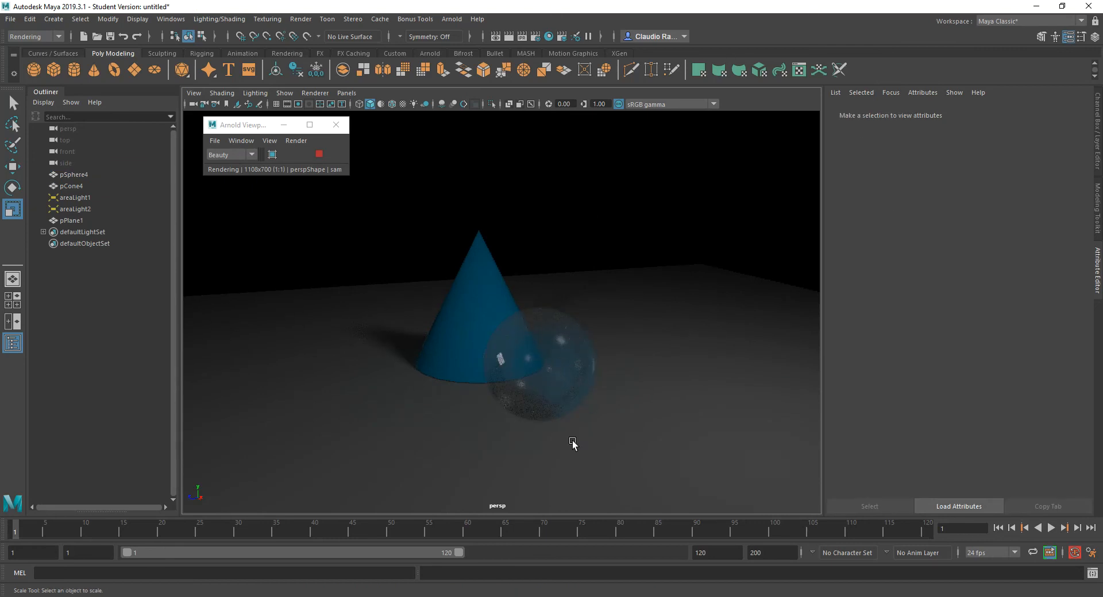
- Reselect the glass sphere to reload Mat_2 showing the reduced opacity value
click(555, 359)
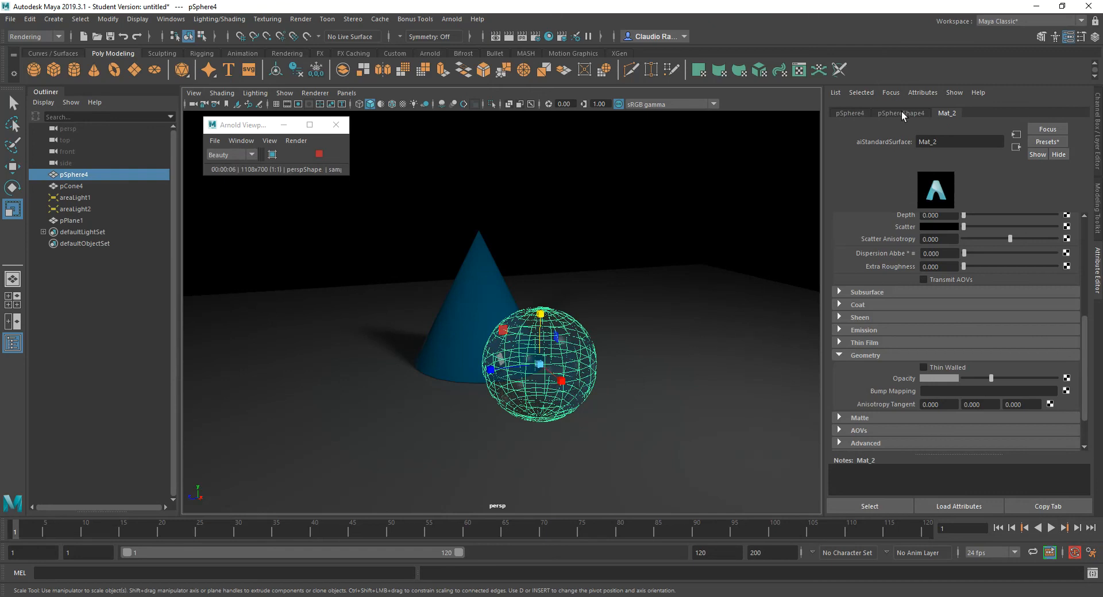
- Switch off the Opaque checkbox in pSphereShape4's Arnold attributes and view the clearer render
click(900, 112)
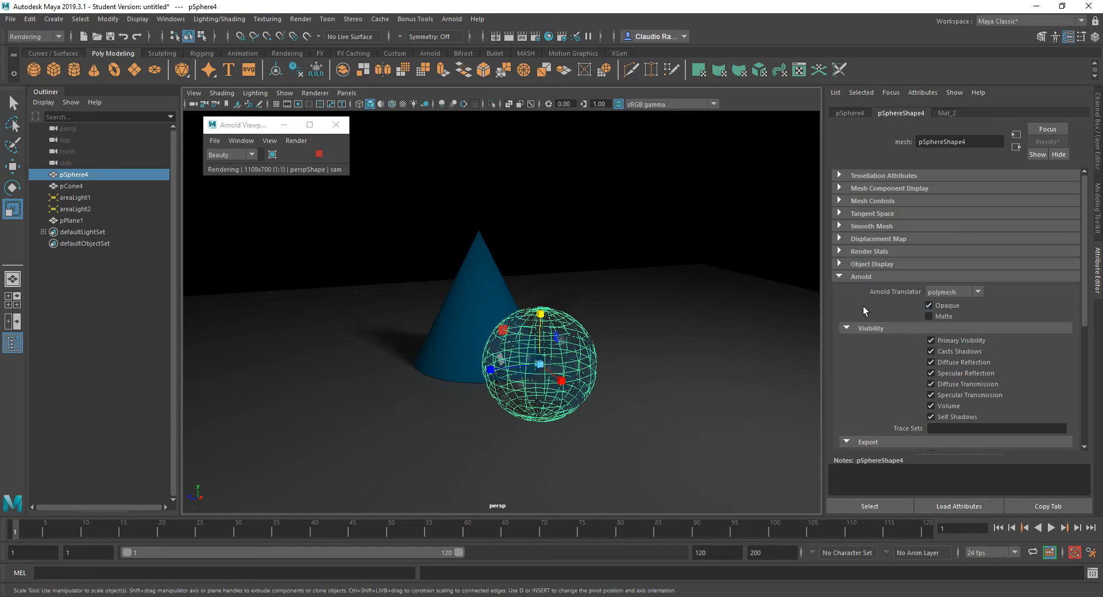
click(930, 305)
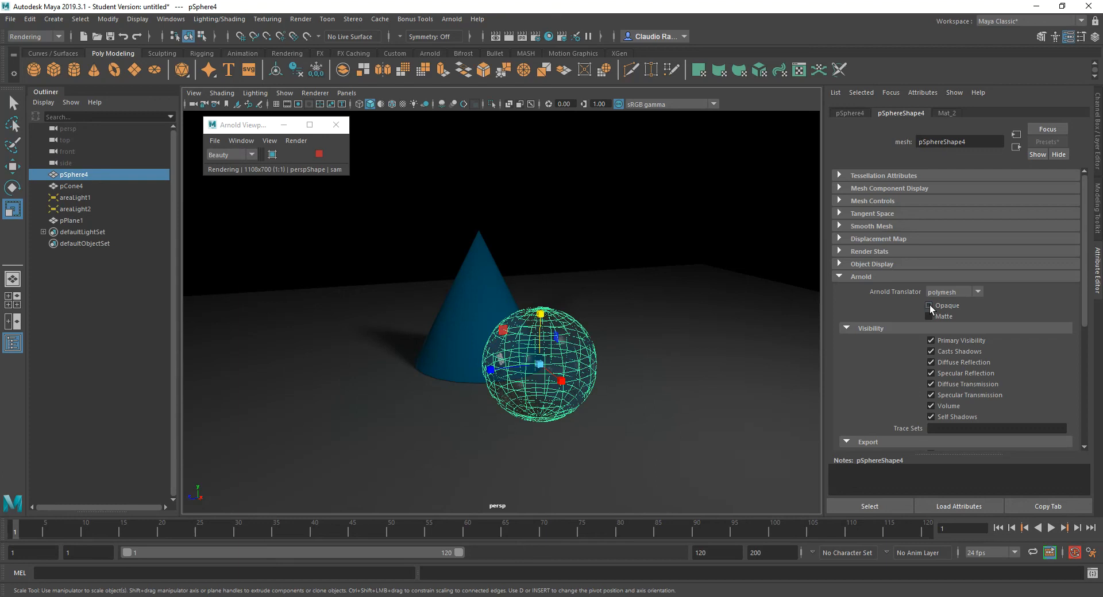
click(542, 398)
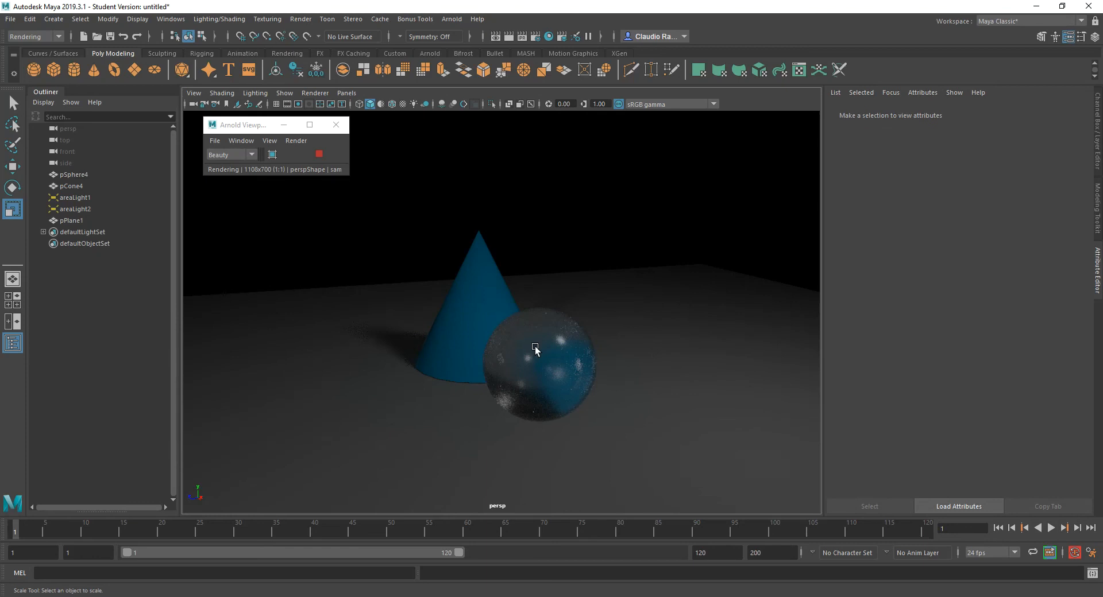
mouse_move(499, 349)
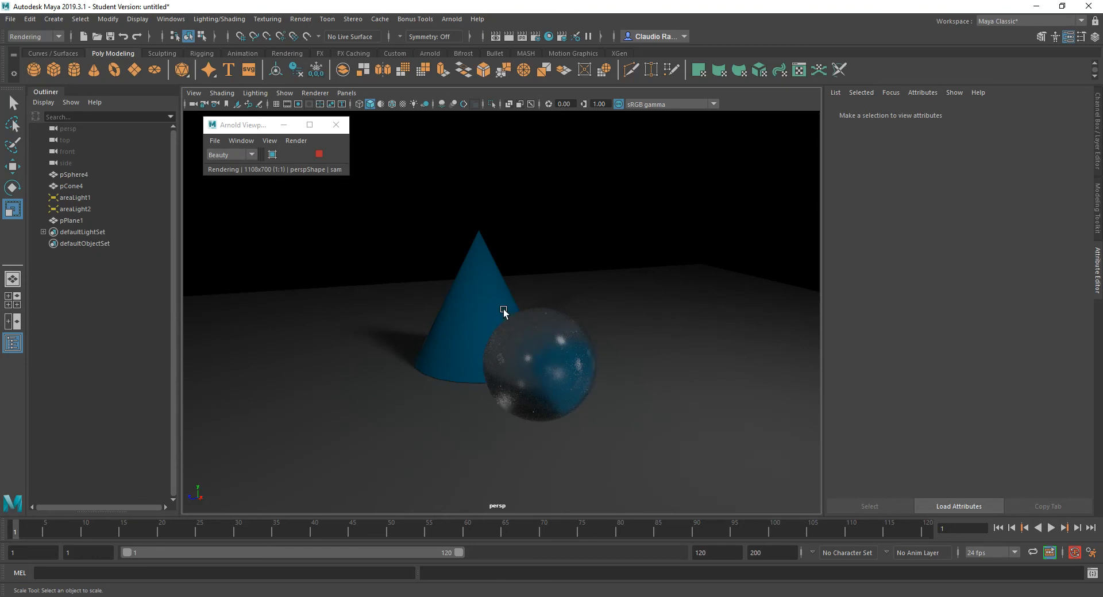
- Reselect the glass sphere to bring back its shape attributes with Opaque still off
click(538, 366)
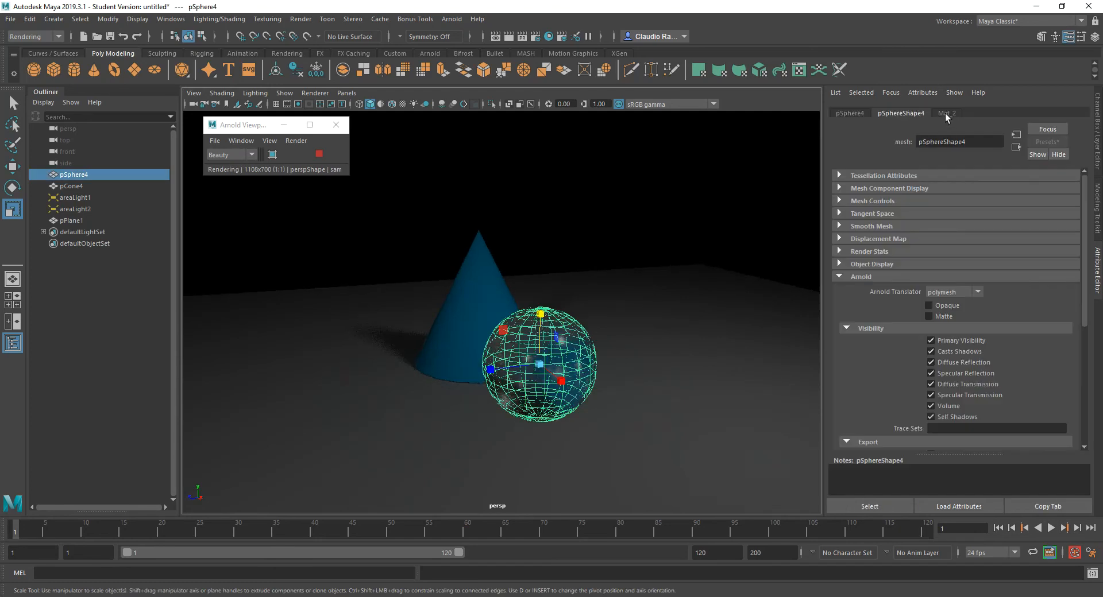
- Return to the Mat_2 material tab, with geometry opacity back near full
click(946, 113)
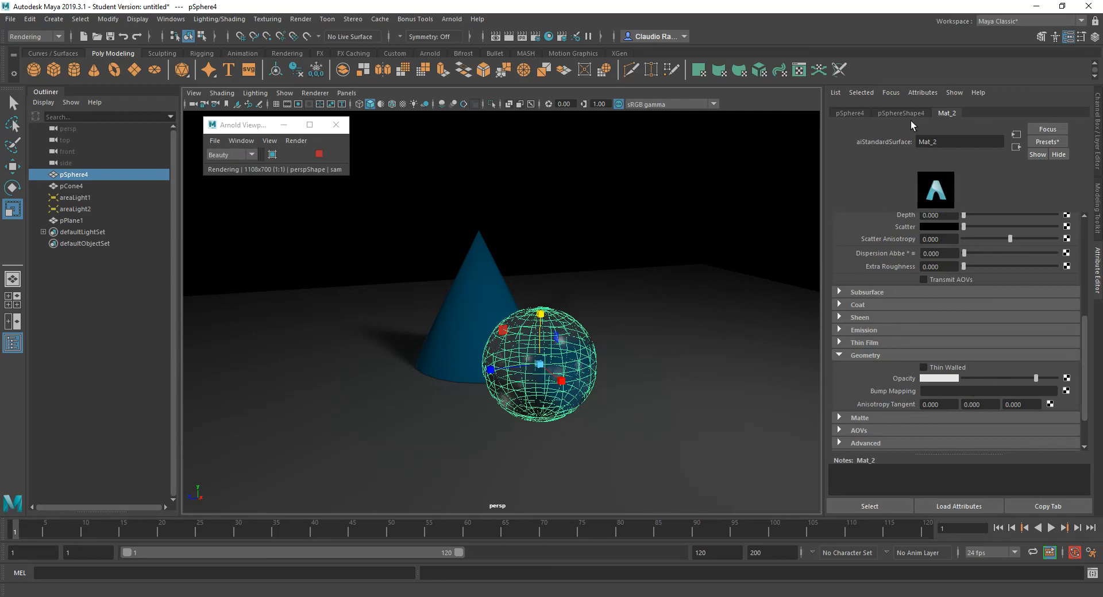
click(900, 112)
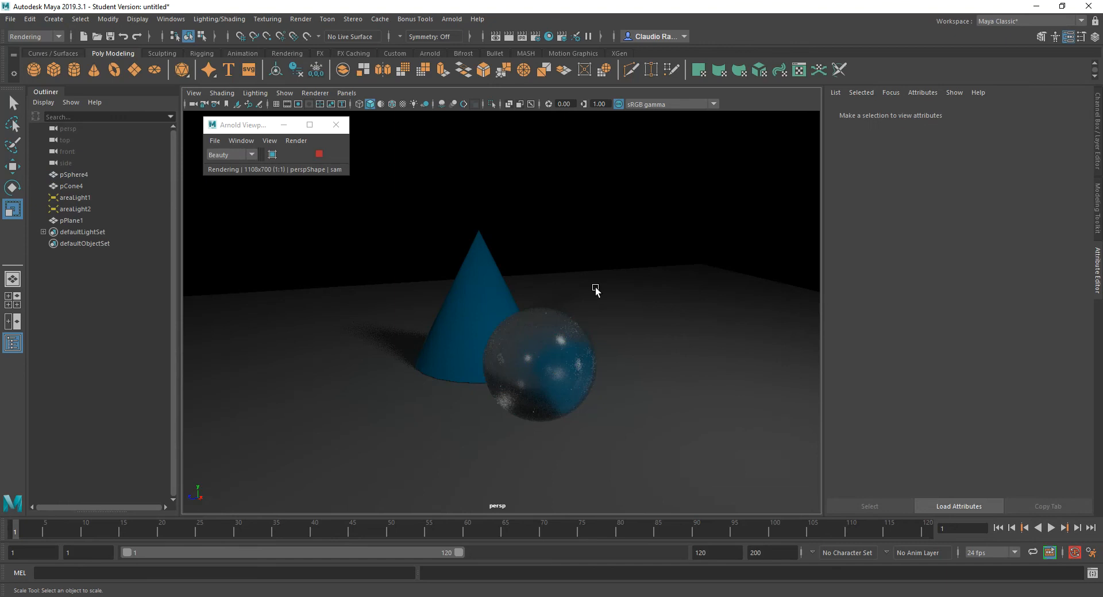
- Deselect everything so Arnold refines the blue cone refracting through the clear glass sphere
click(538, 366)
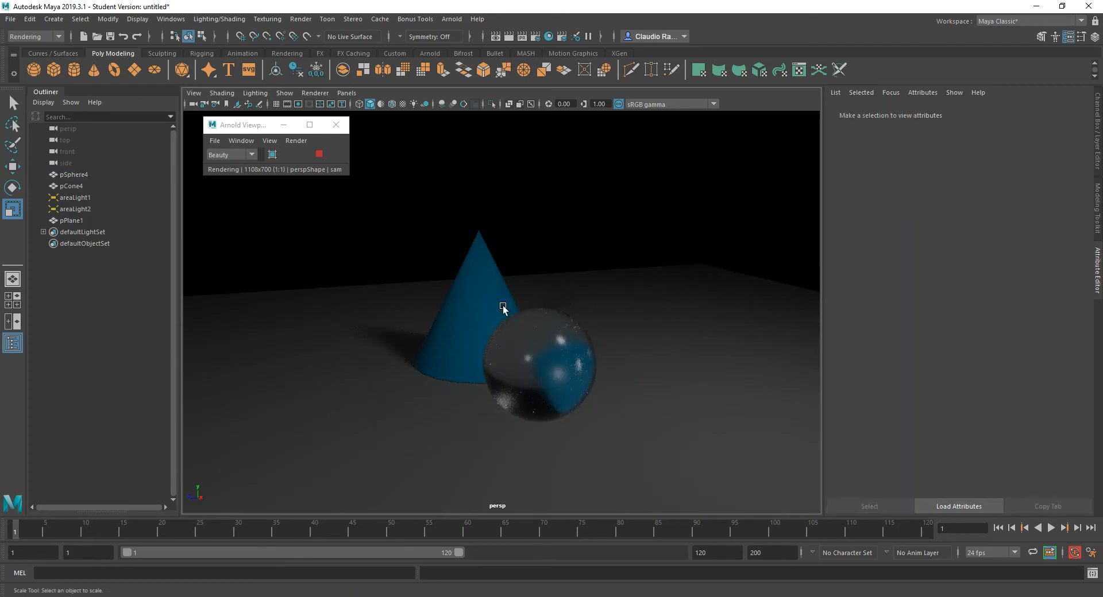
mouse_move(542, 355)
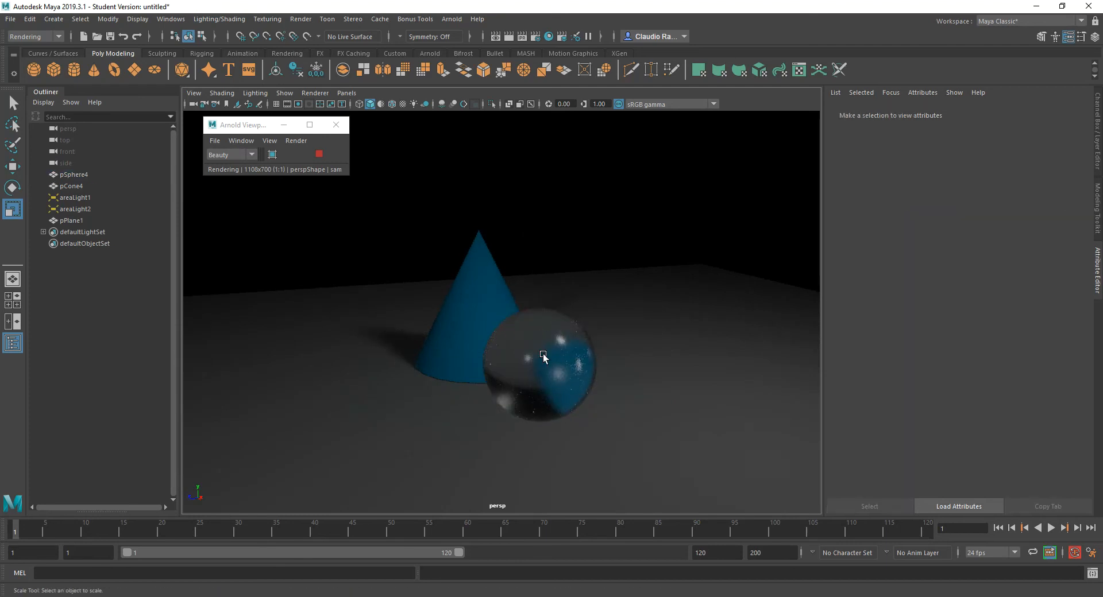